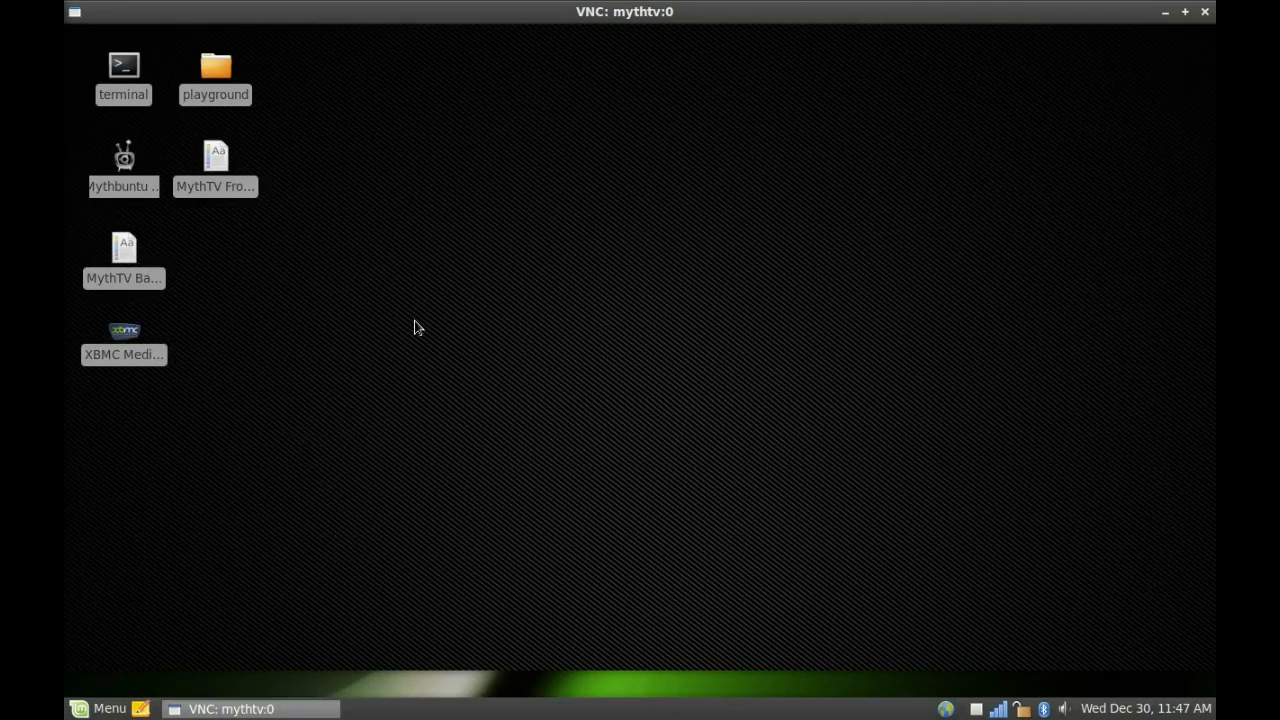
pyautogui.moveTo(280, 206)
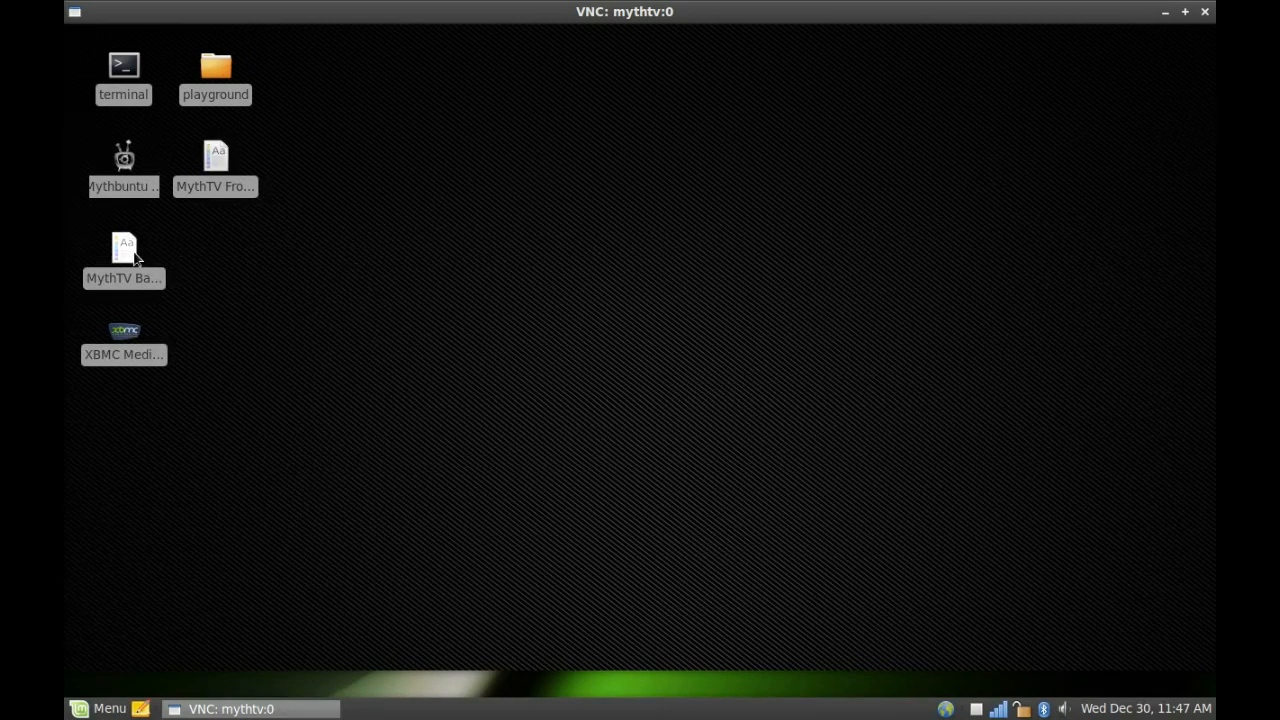
pyautogui.moveTo(136, 256)
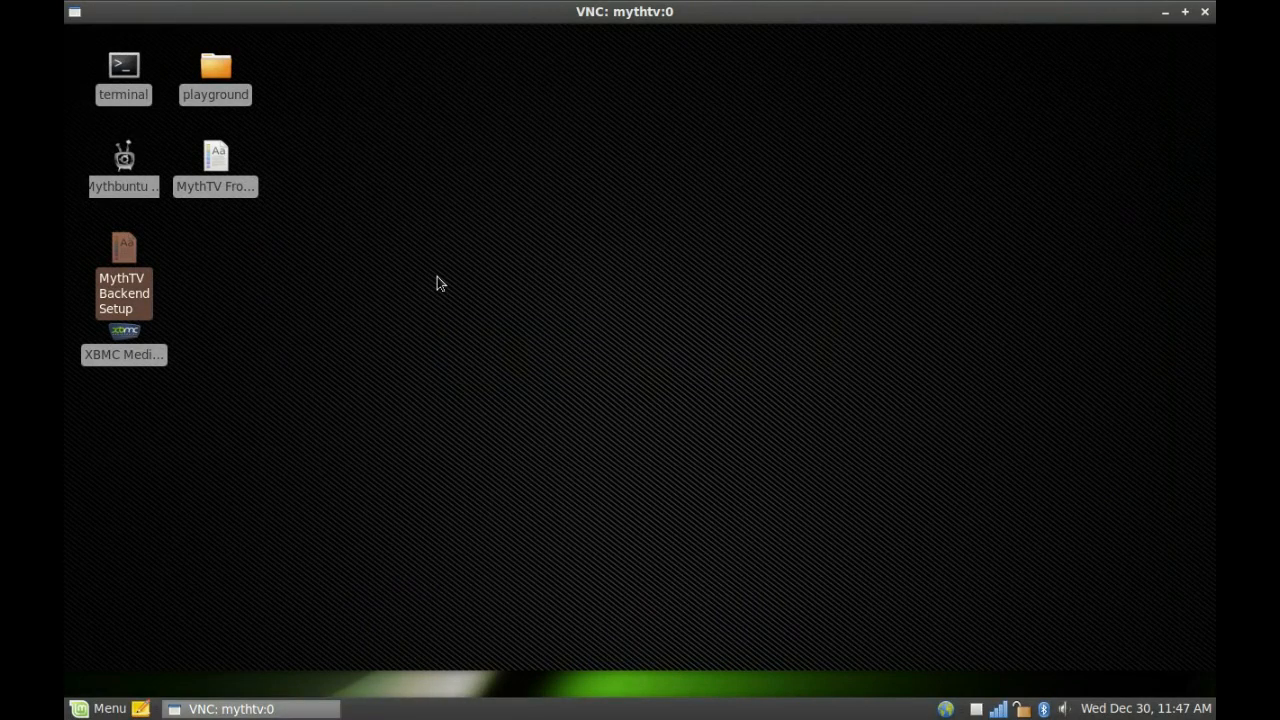
# - Launch mythtv-setup from the terminal, reaching the prompt to close running mythbackend processes
pyautogui.doubleClick(124, 64)
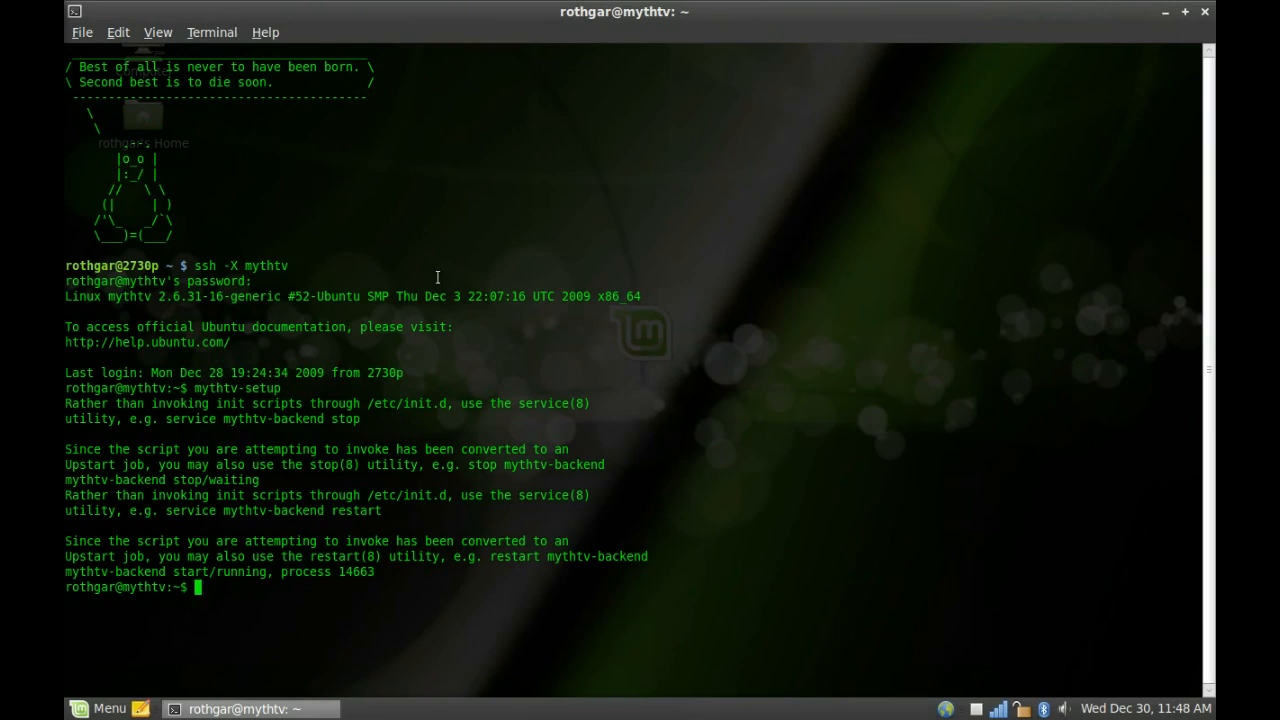
pyautogui.write('mythtv')
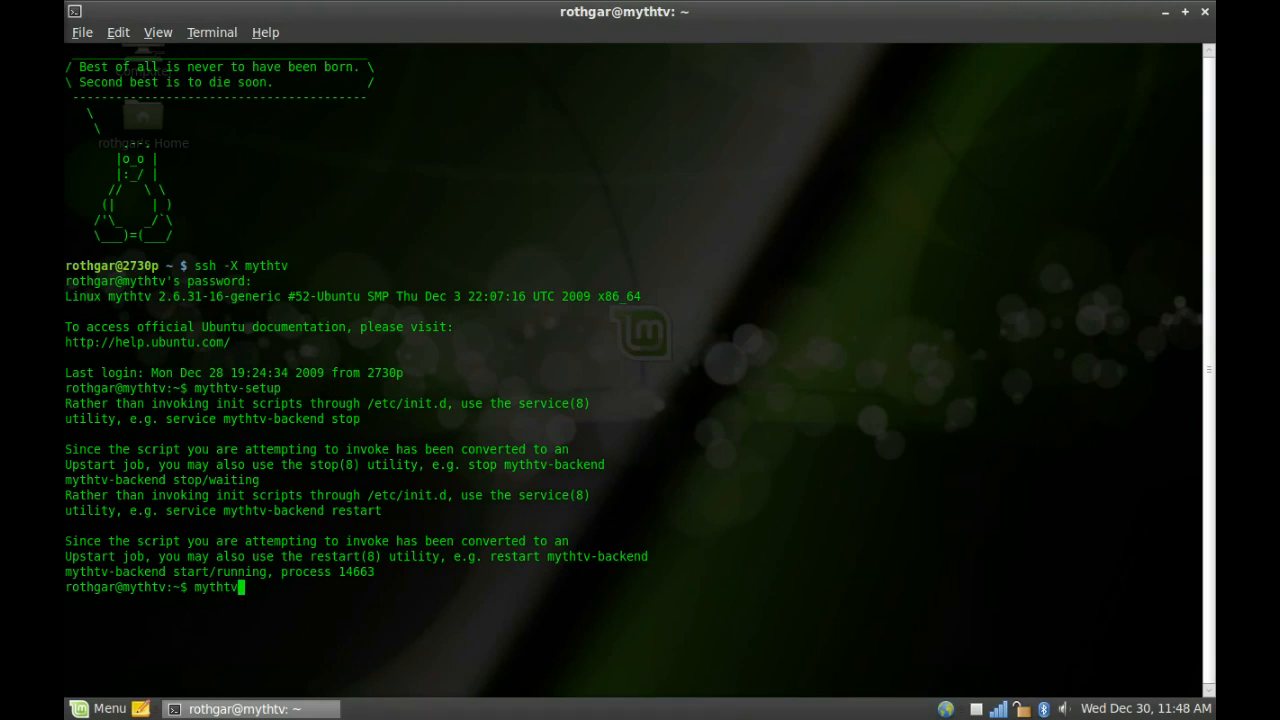
pyautogui.write('-setup')
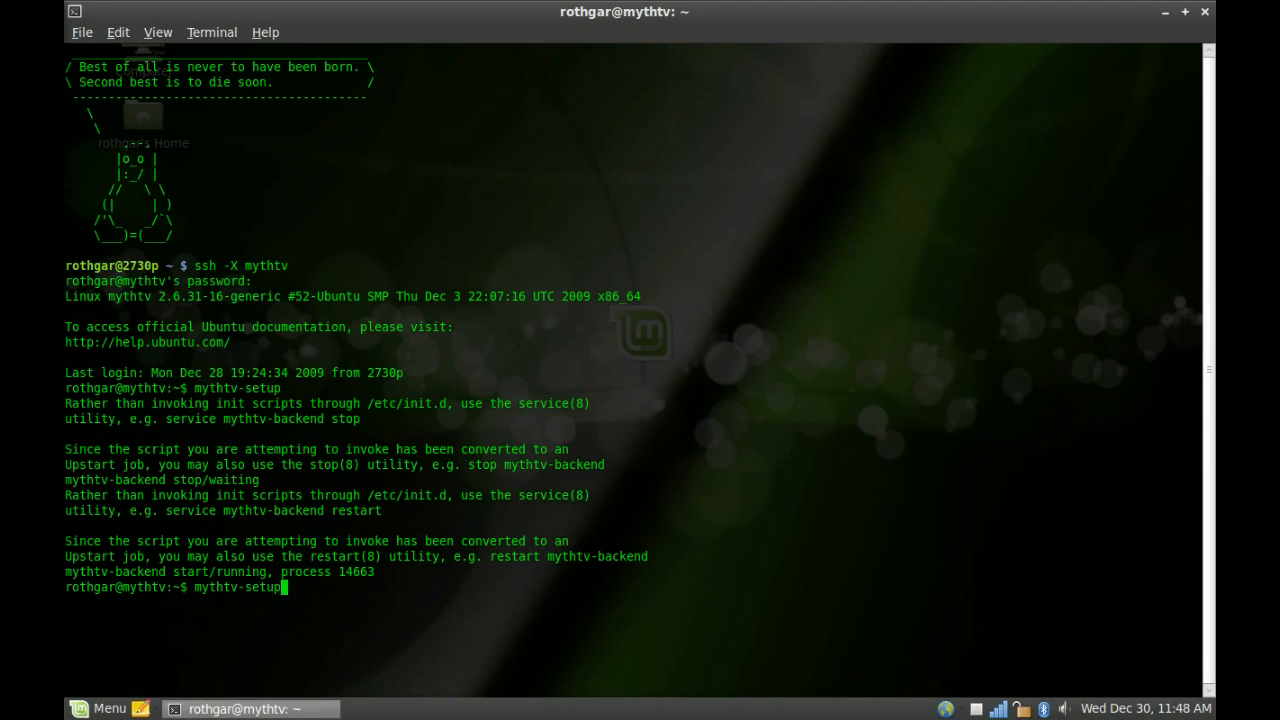
pyautogui.press('Return')
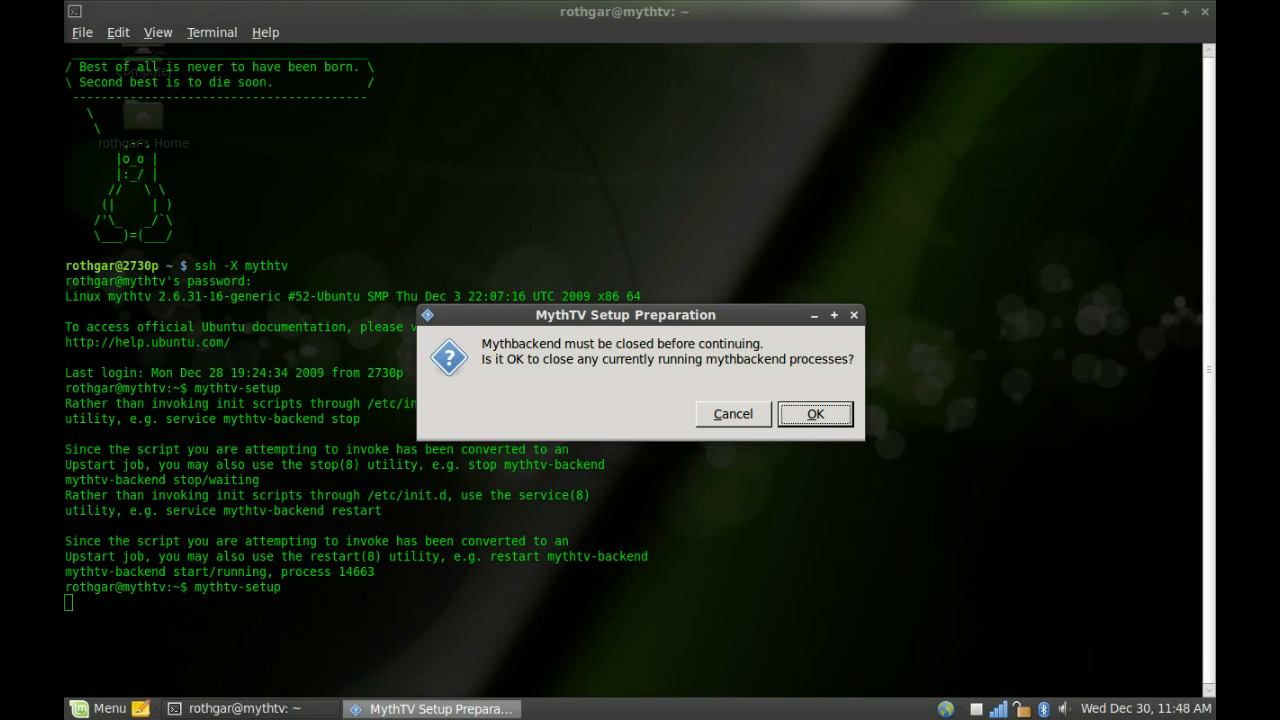
# - Allow mythbackend to be closed, enter General, confirm backend address 192.168.2.10 port 6543 and move to Locale Settings
pyautogui.click(814, 412)
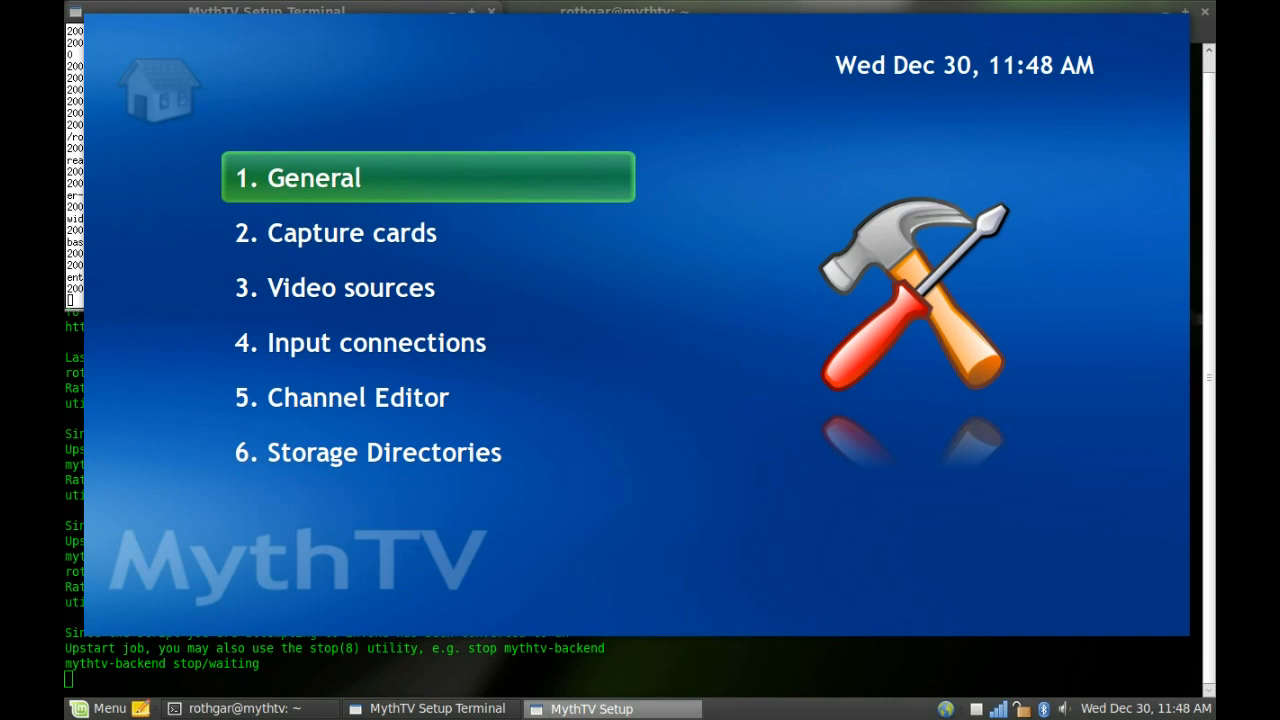
pyautogui.click(428, 176)
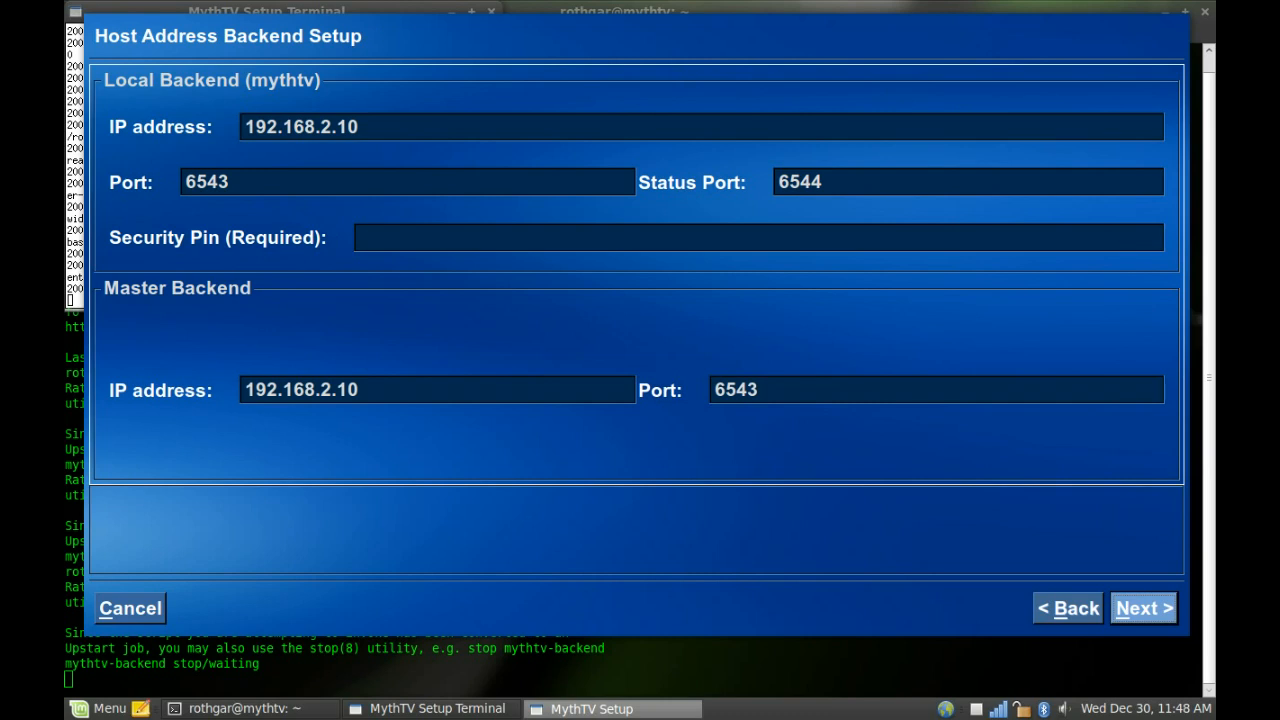
pyautogui.click(408, 180)
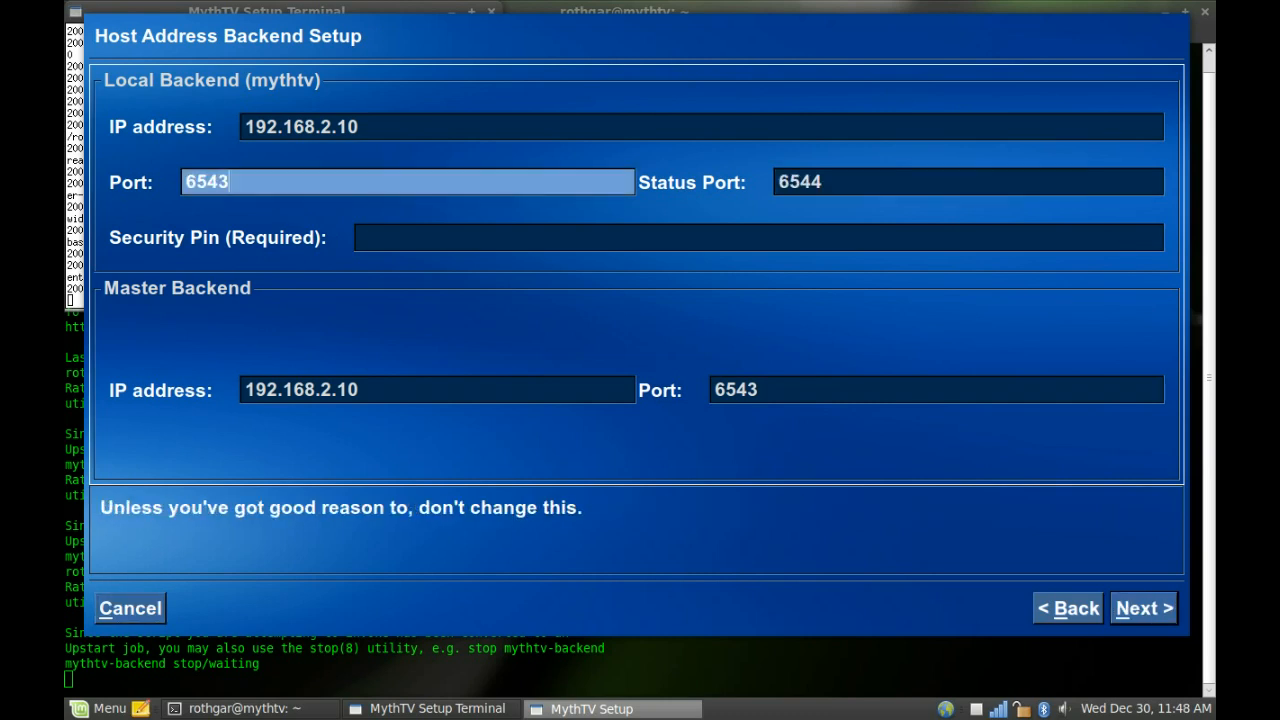
pyautogui.click(700, 126)
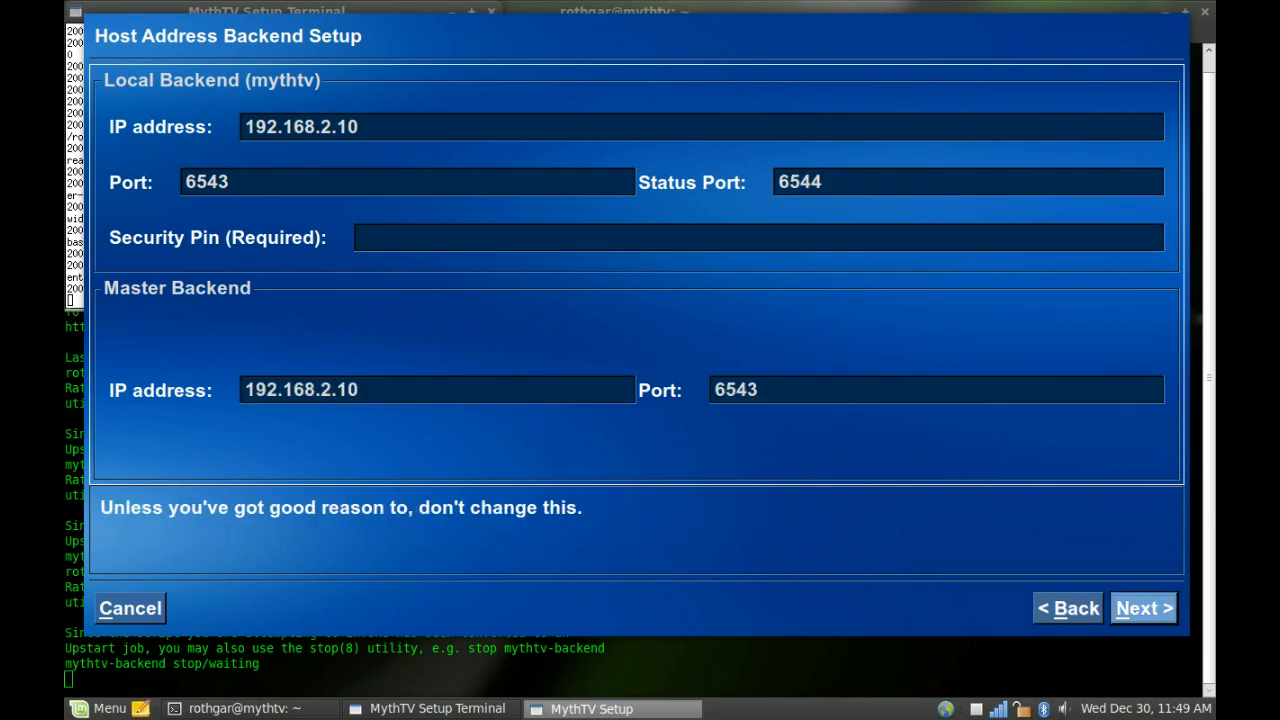
pyautogui.click(1144, 608)
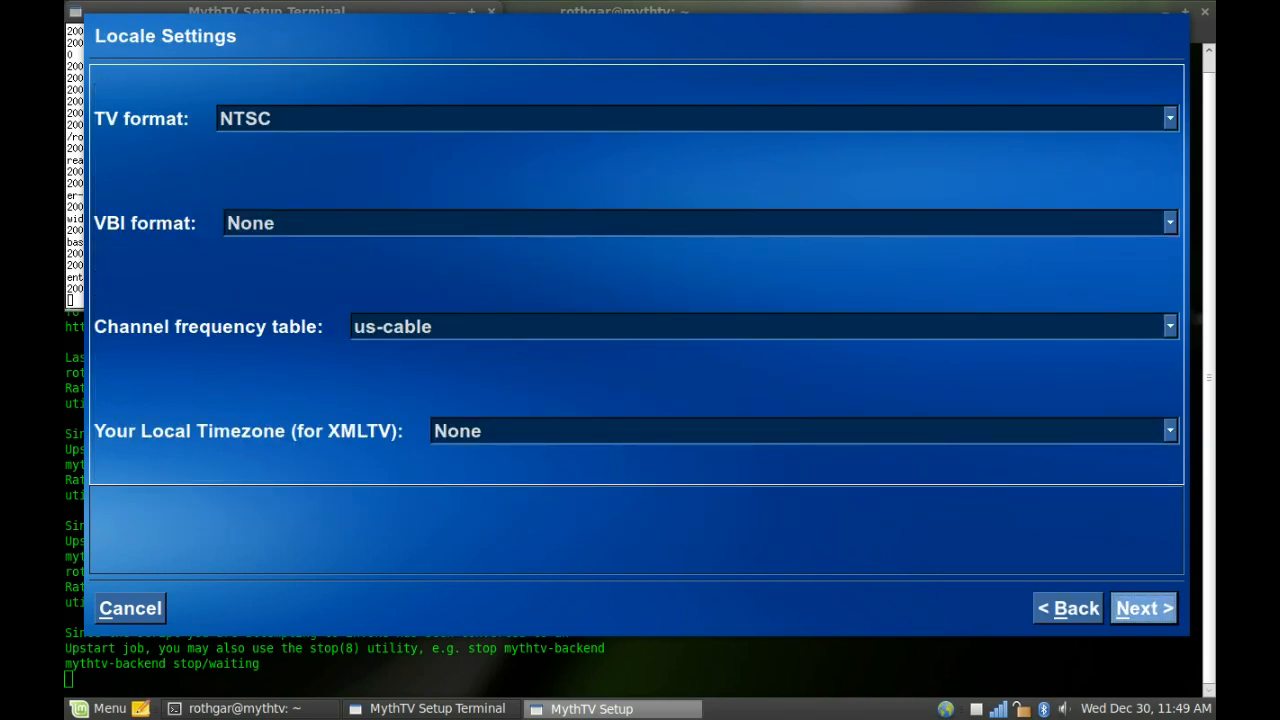
# - Review TV format, channel frequency table and firewire reset option, advancing to EIT Scanner Options
pyautogui.click(690, 118)
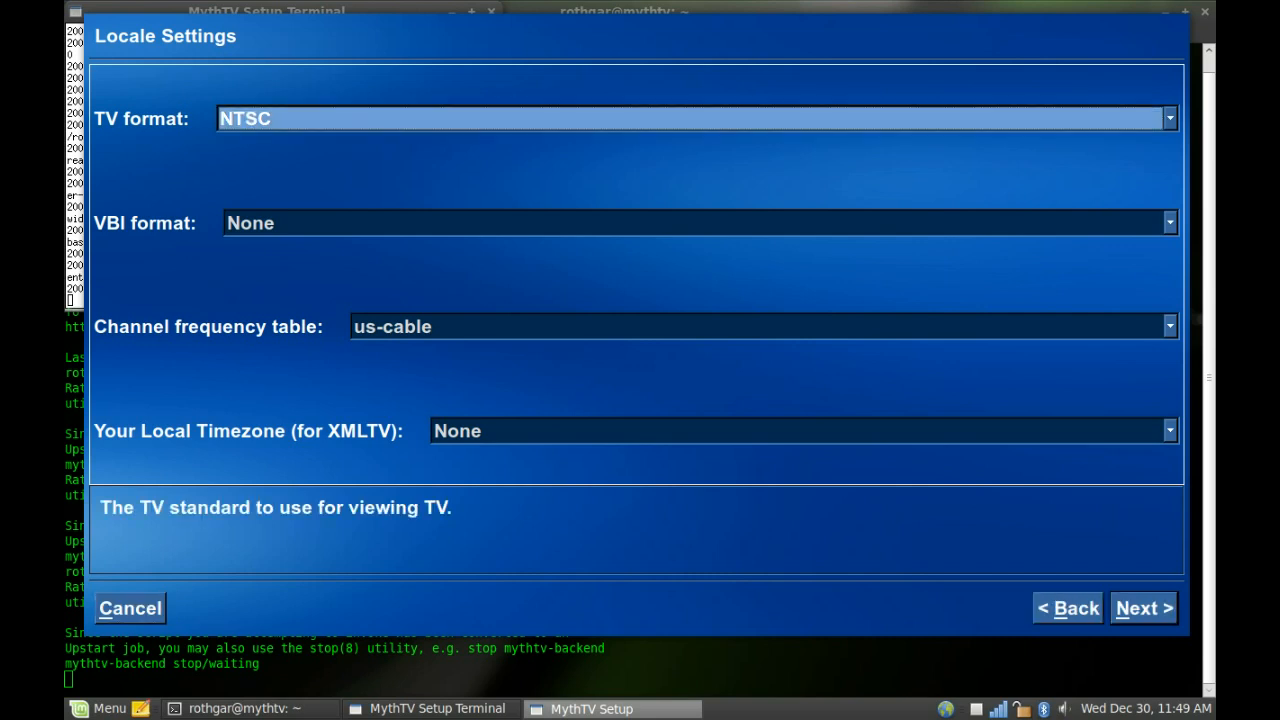
pyautogui.click(696, 222)
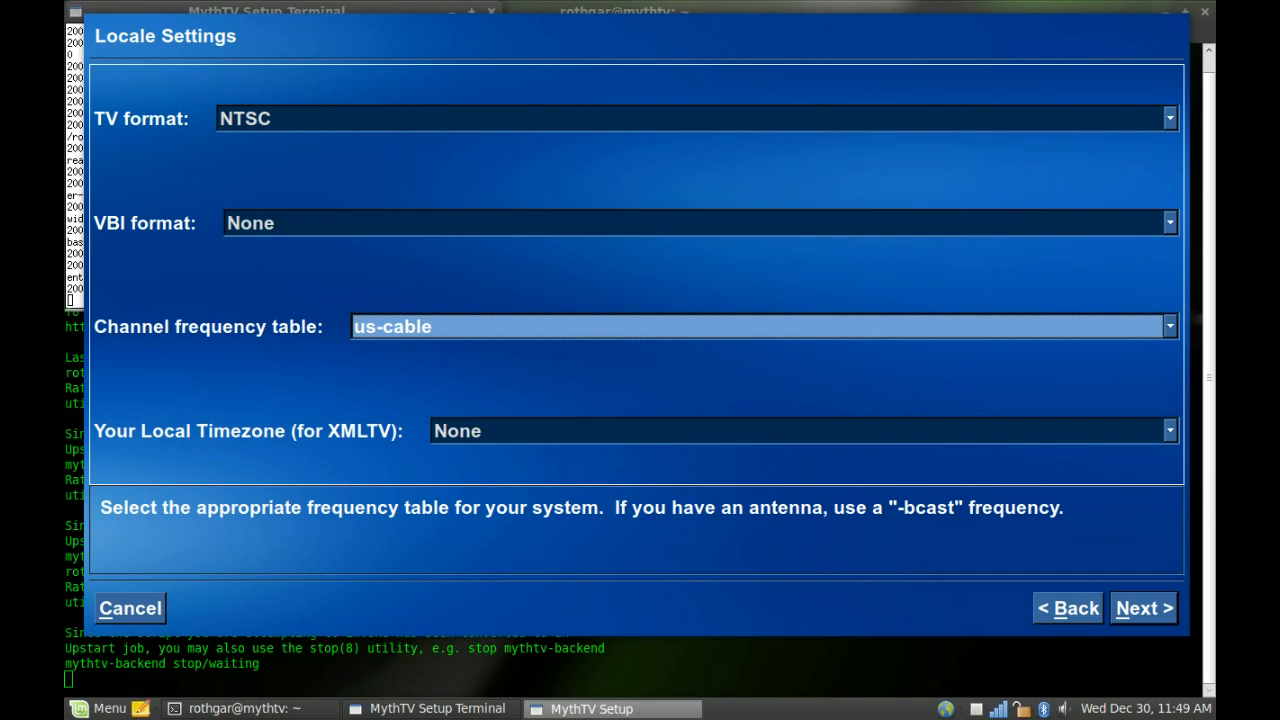
pyautogui.click(1144, 608)
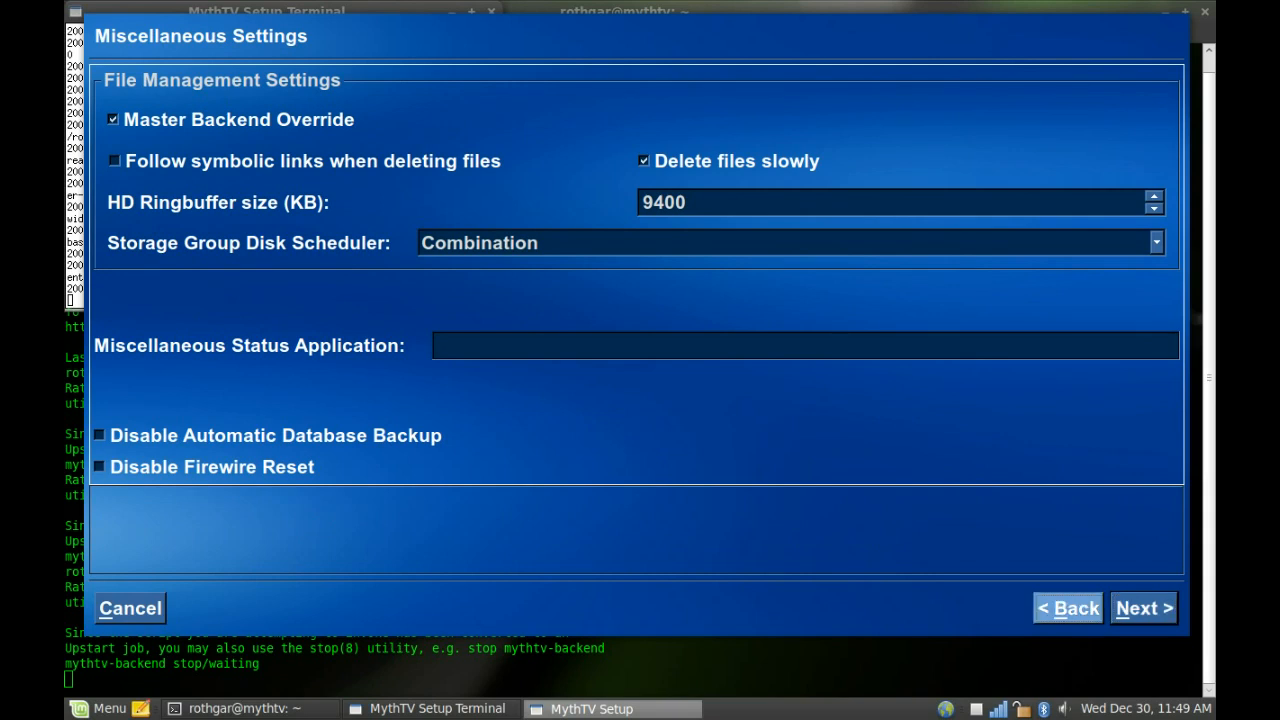
pyautogui.moveTo(240, 120)
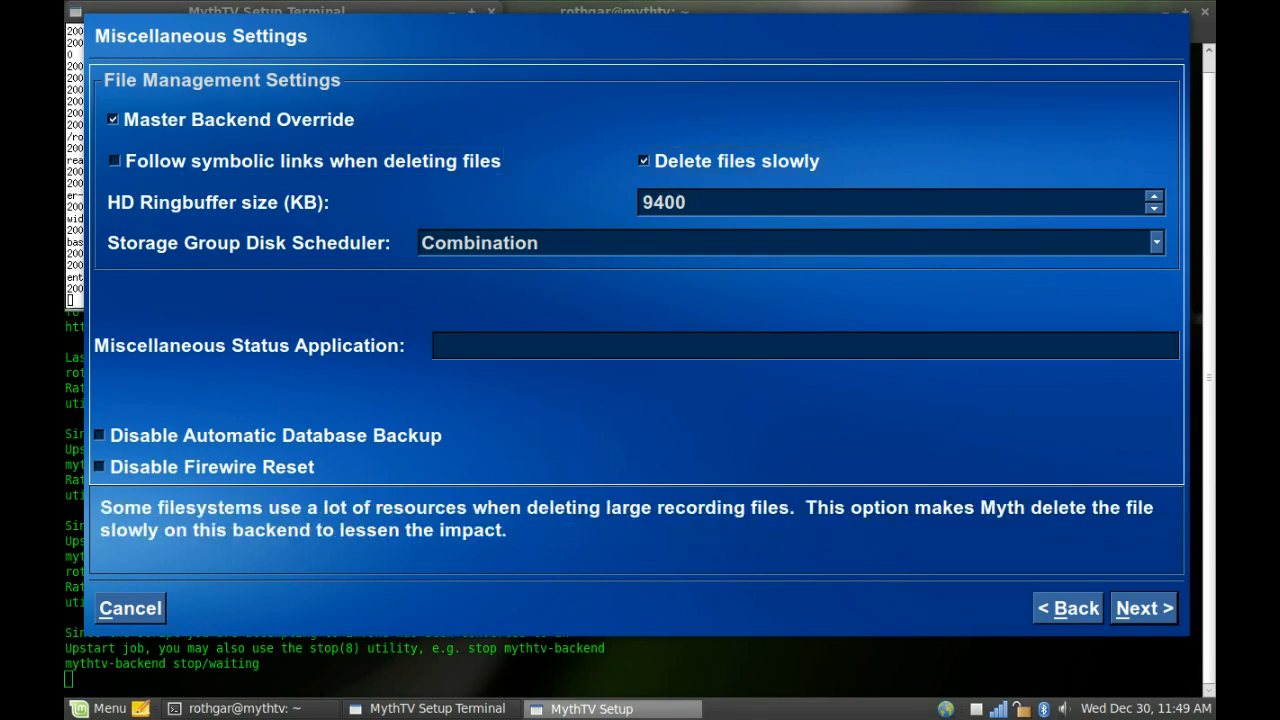
pyautogui.click(790, 242)
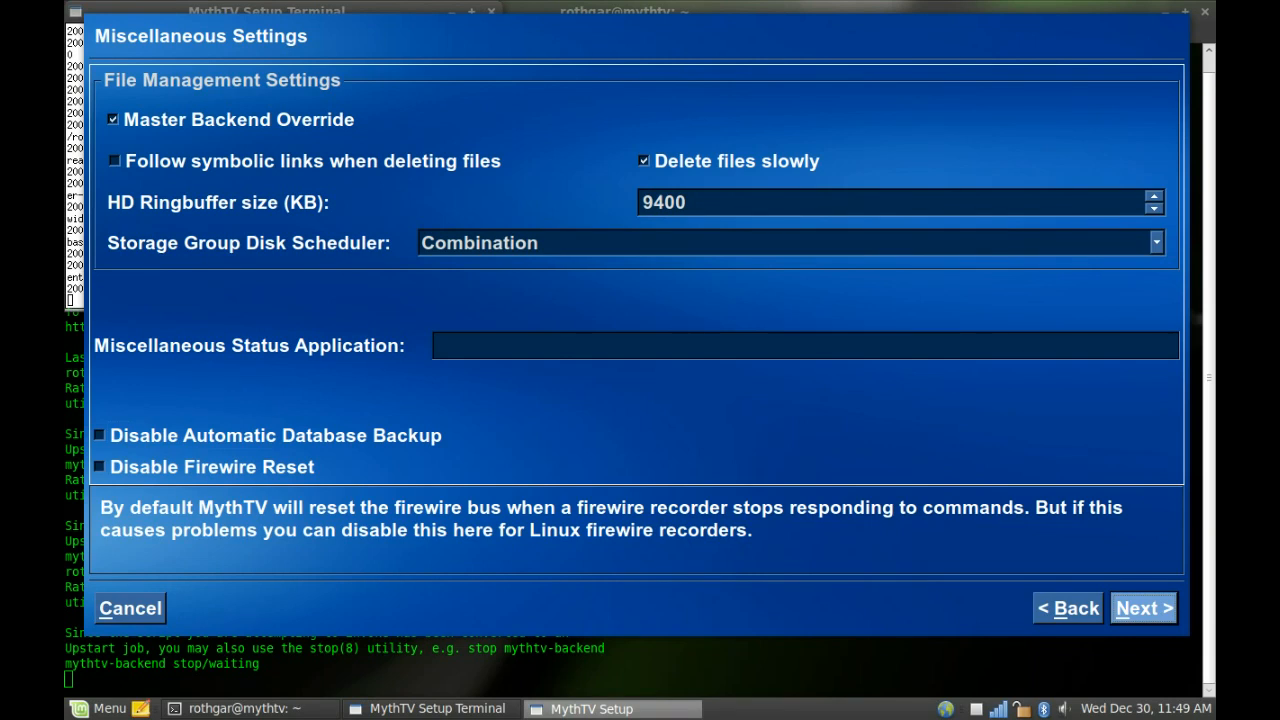
pyautogui.click(1144, 608)
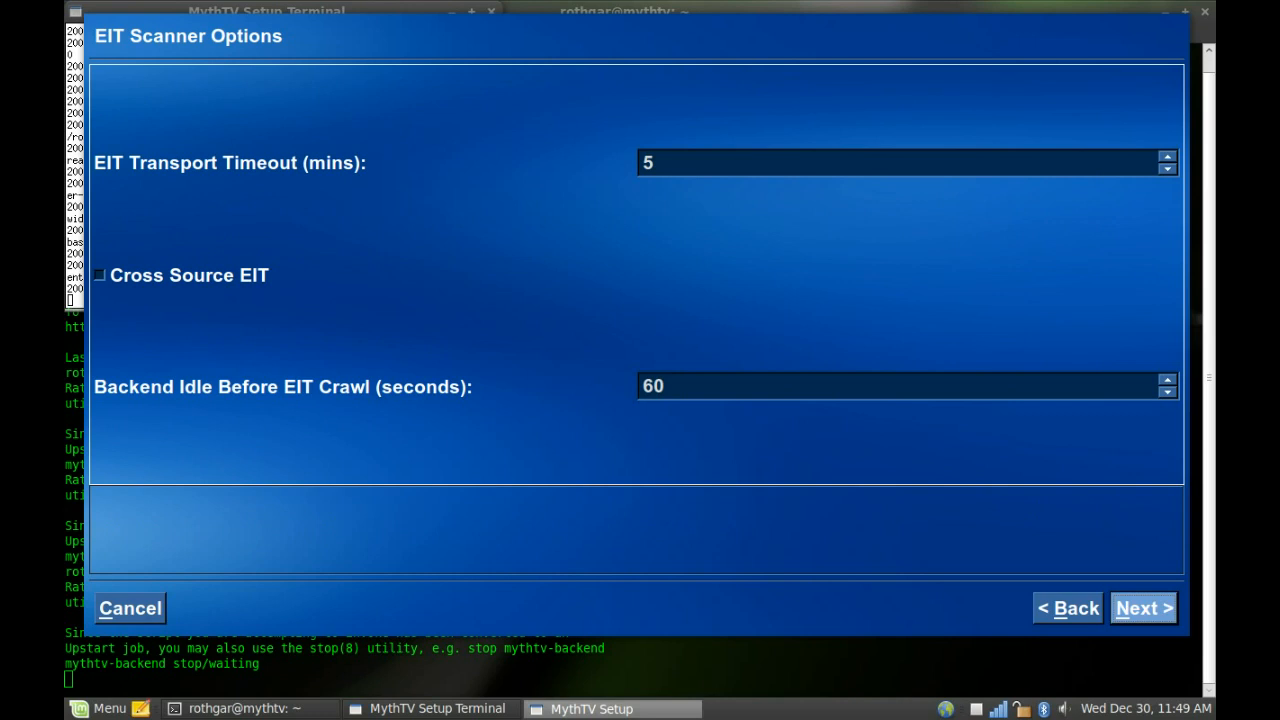
# - Step through Shutdown/Wakeup and Backend Wakeup pages to Backend Control with killall mythbackend / mythbackend commands
pyautogui.click(1144, 608)
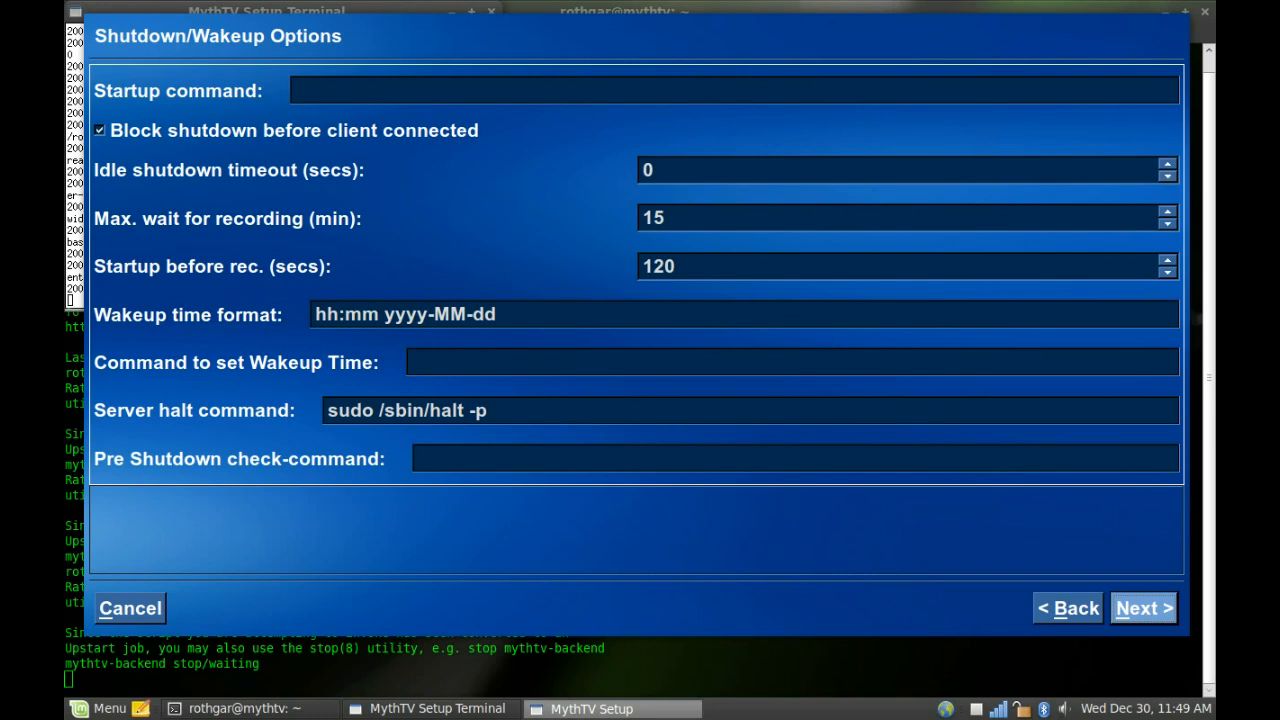
pyautogui.click(736, 90)
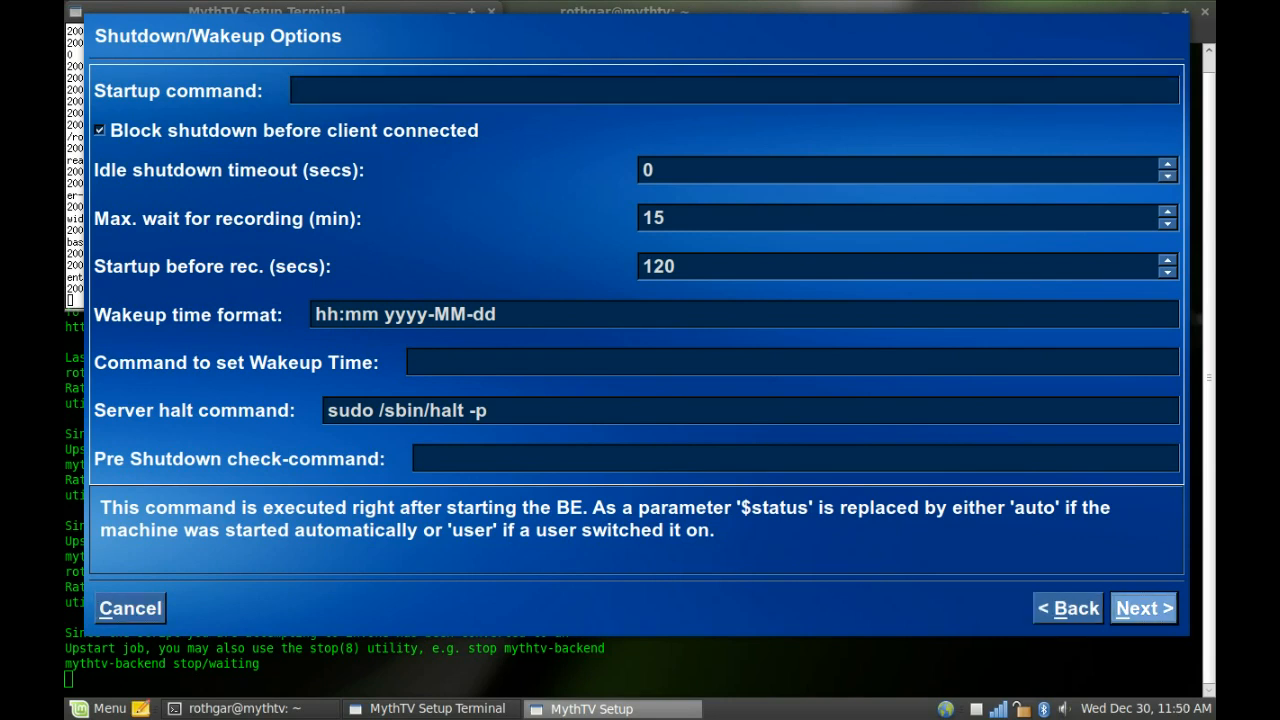
pyautogui.click(1144, 608)
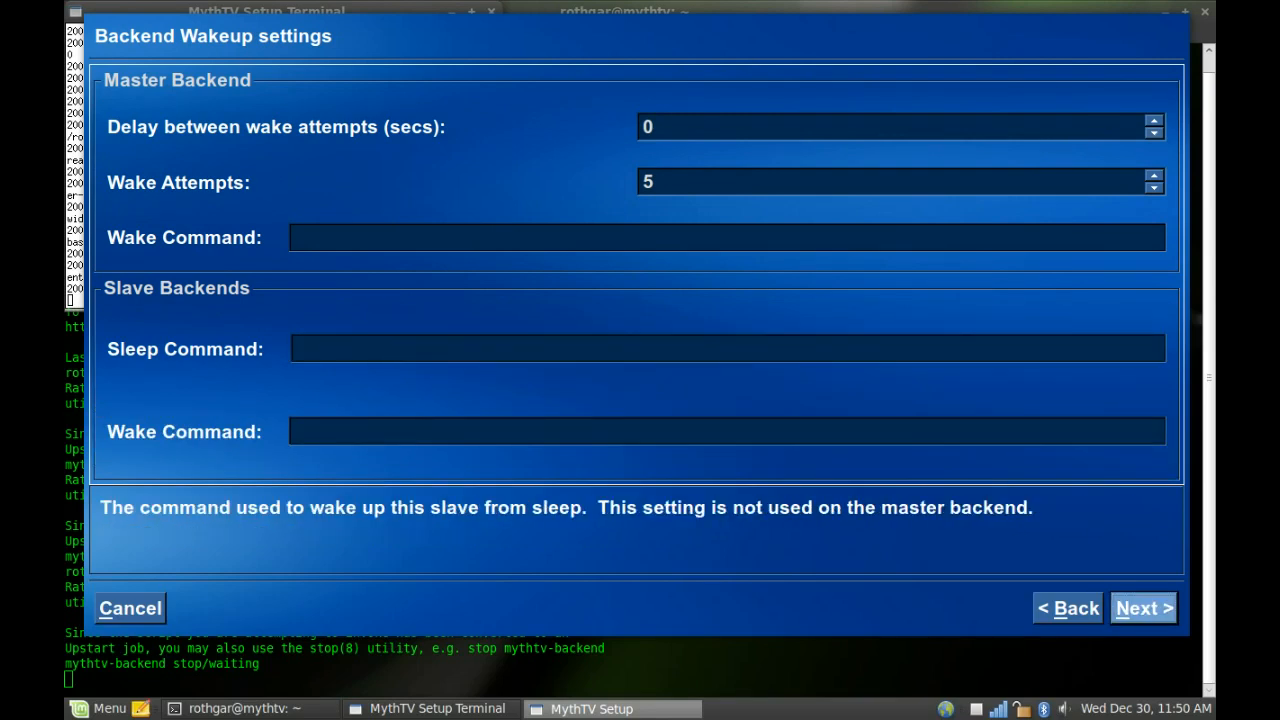
pyautogui.click(1144, 608)
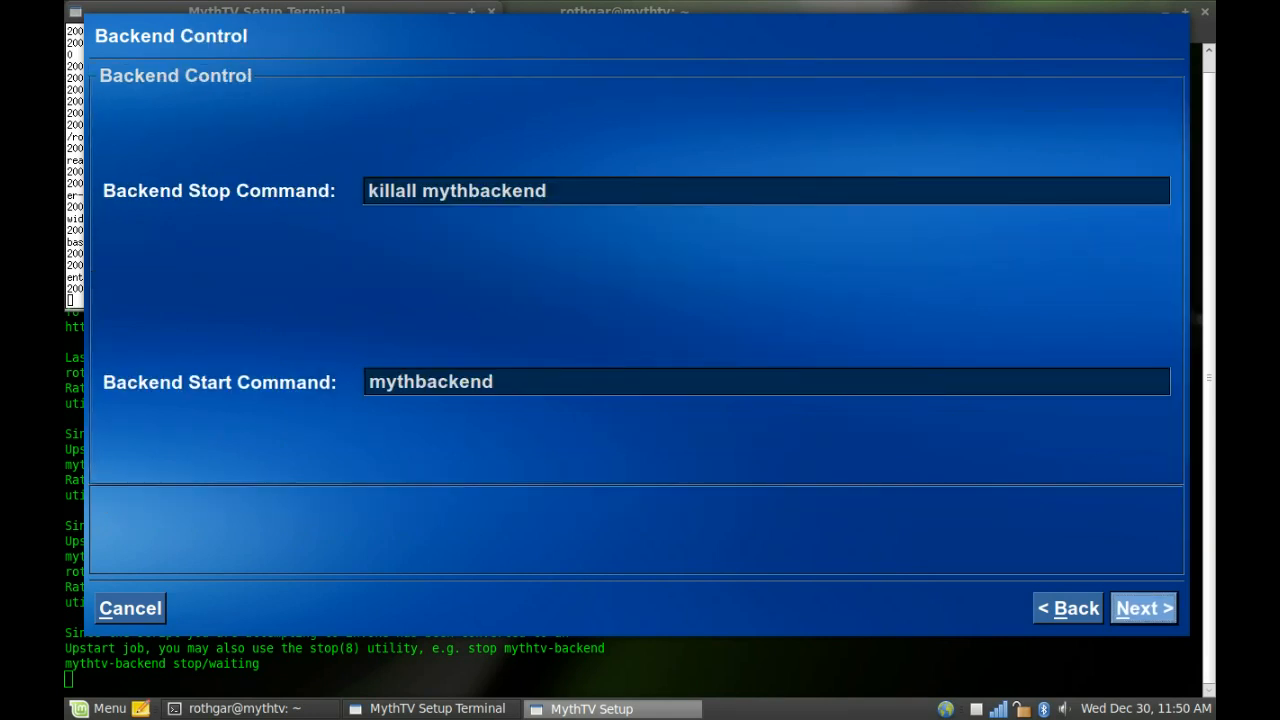
# - On the backend-specific Job Queue page, review check frequency and end time and raise CPU Usage from Low to High
pyautogui.click(1144, 608)
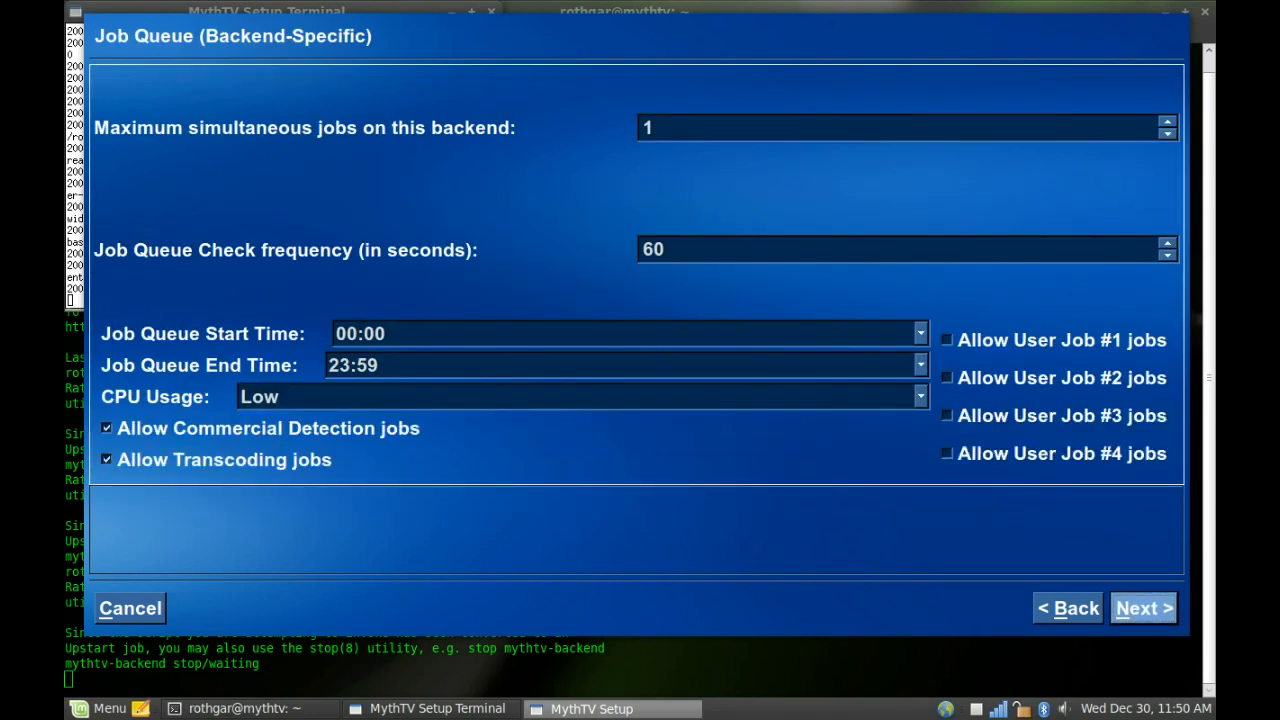
pyautogui.click(900, 248)
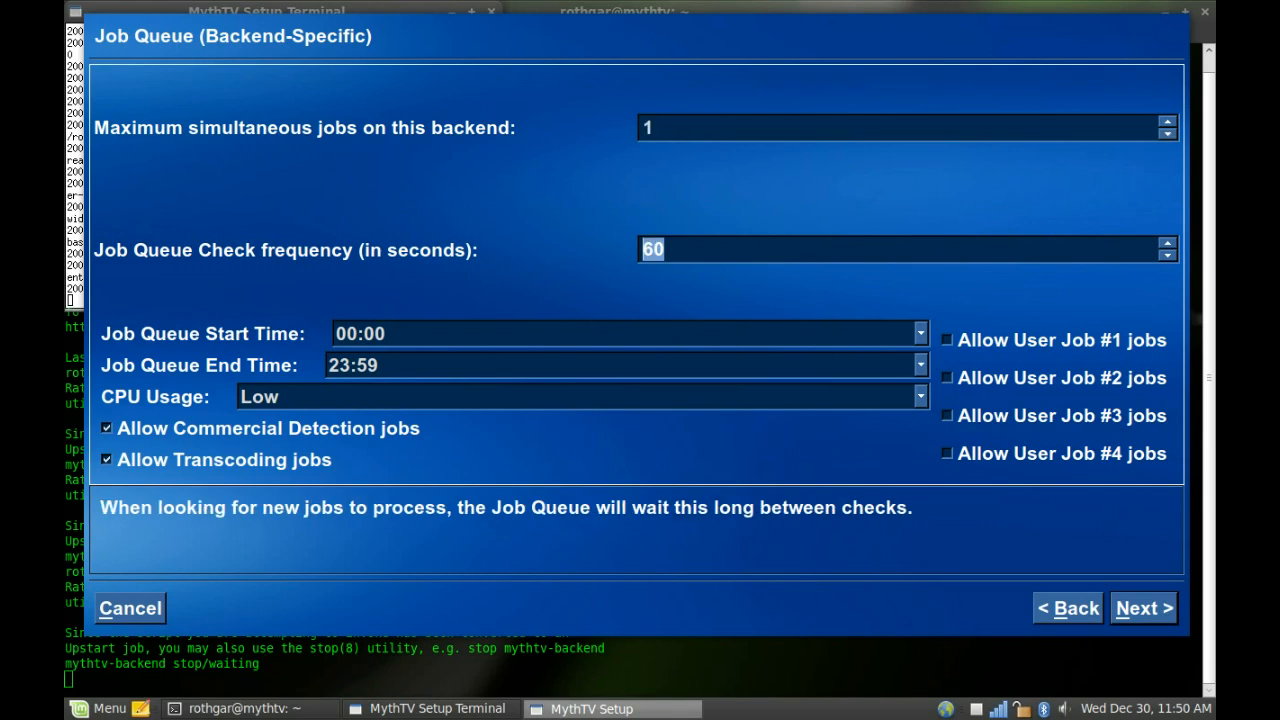
pyautogui.click(900, 128)
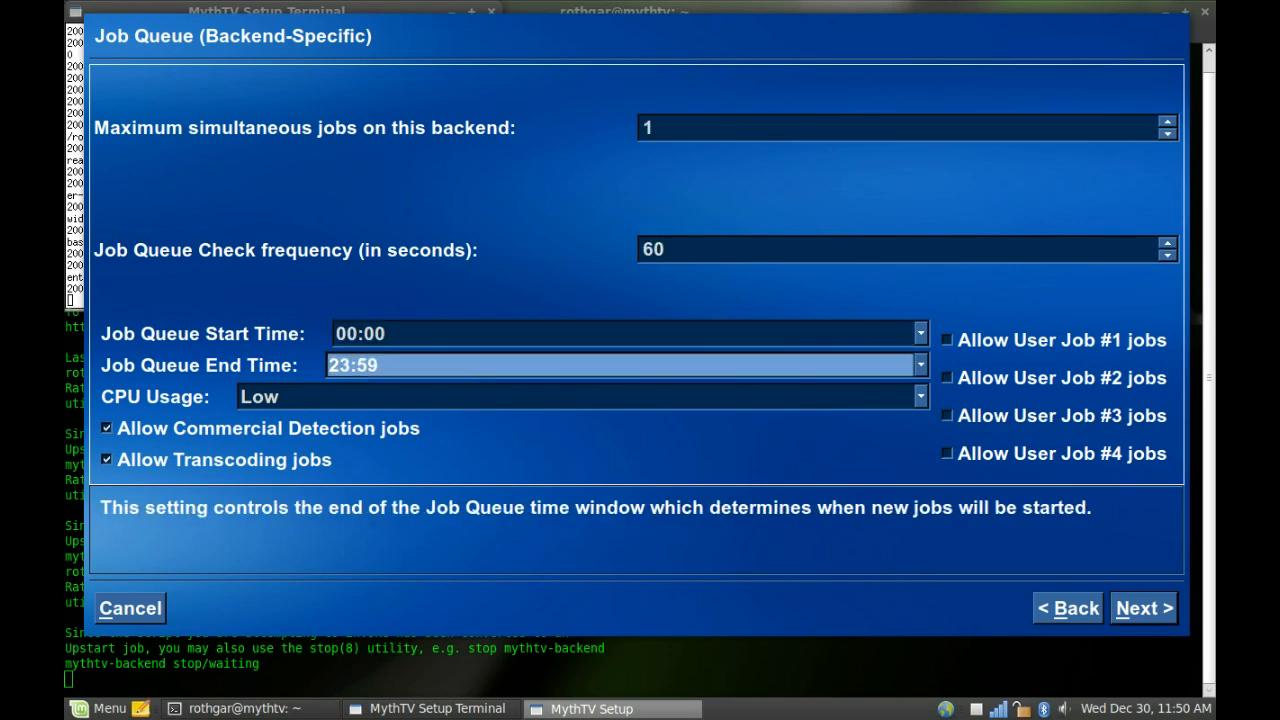
pyautogui.click(580, 396)
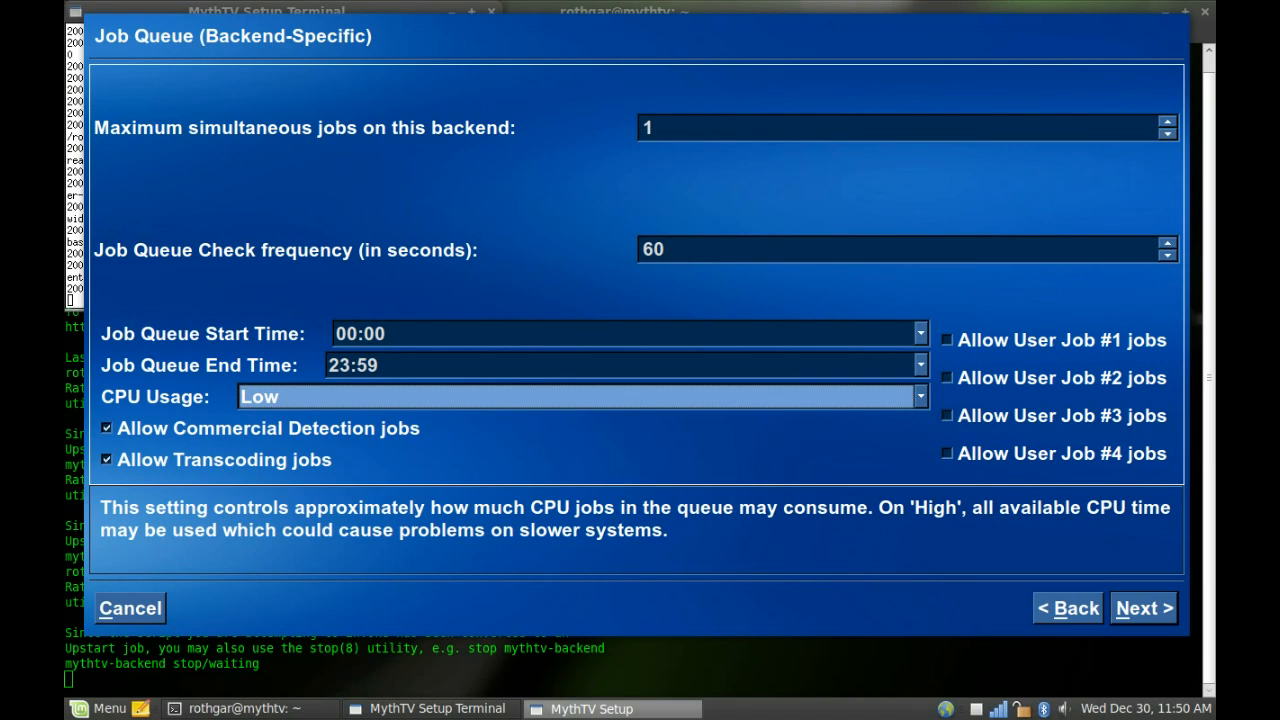
pyautogui.click(624, 364)
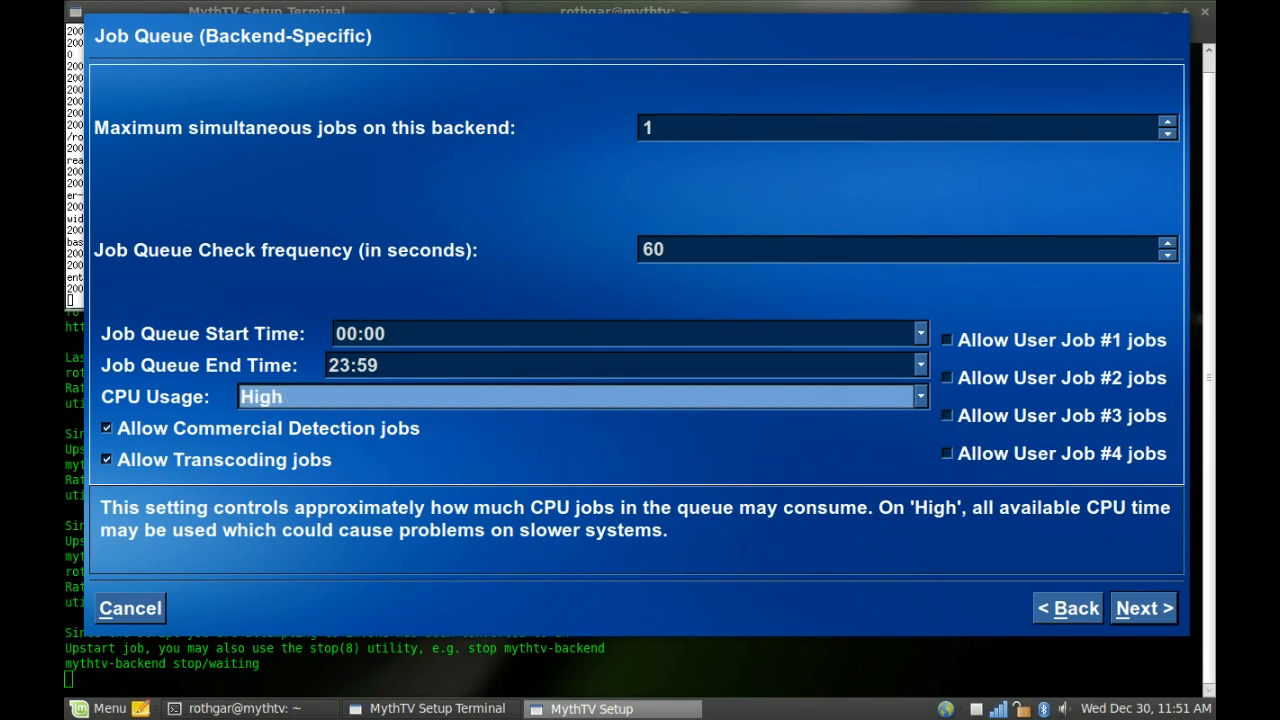
# - Advance to Job Queue (Global) with mythcommflag flagger and mythtranscode transcoder commands
pyautogui.click(580, 396)
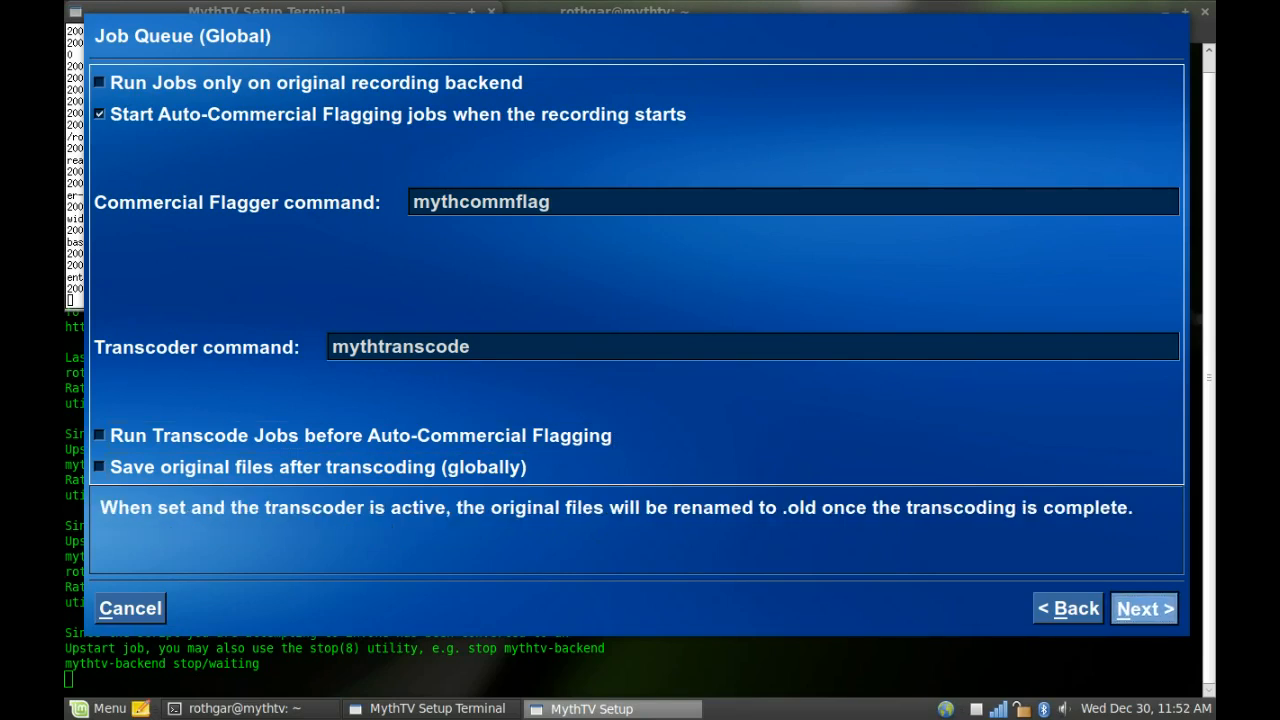
pyautogui.click(1144, 608)
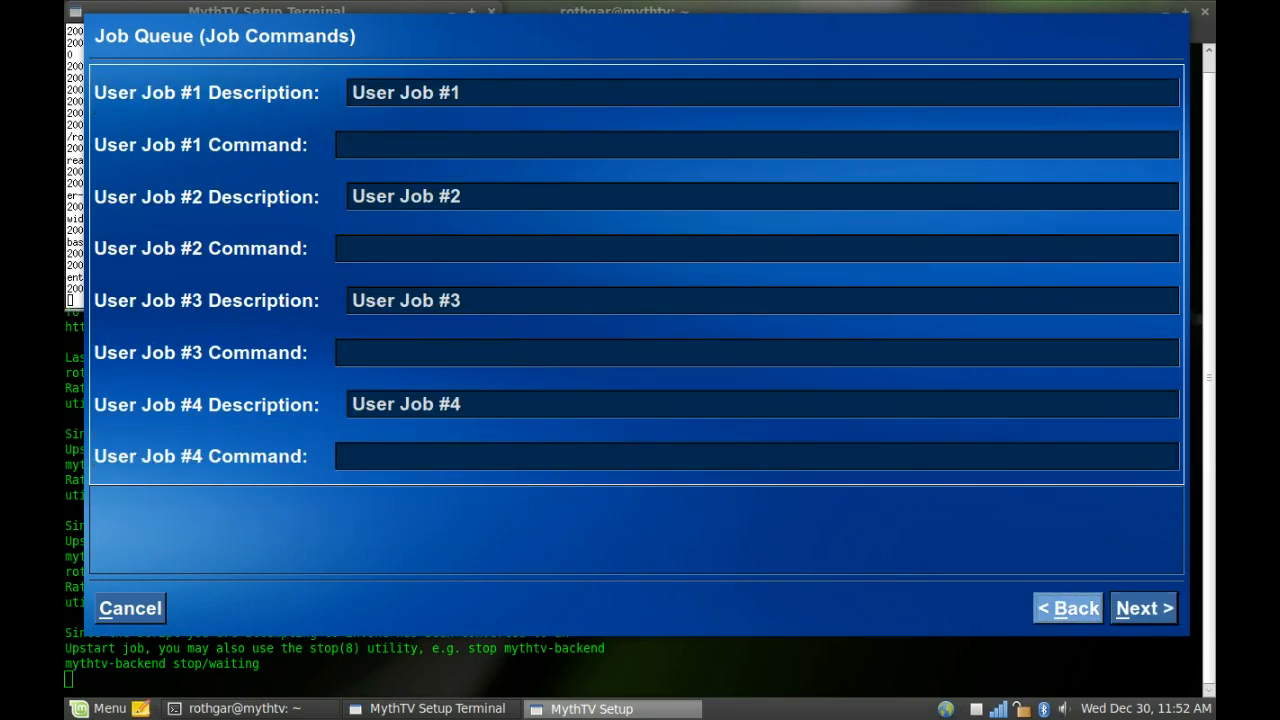
pyautogui.click(762, 92)
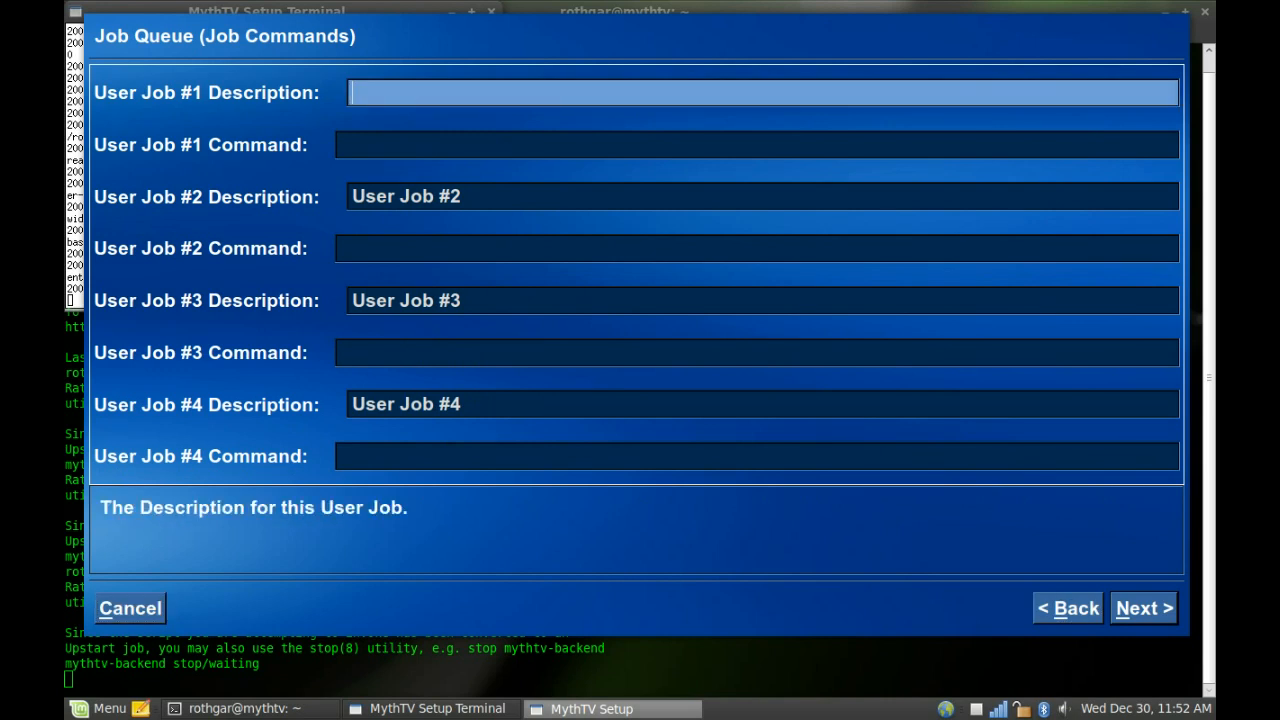
pyautogui.write('Copy')
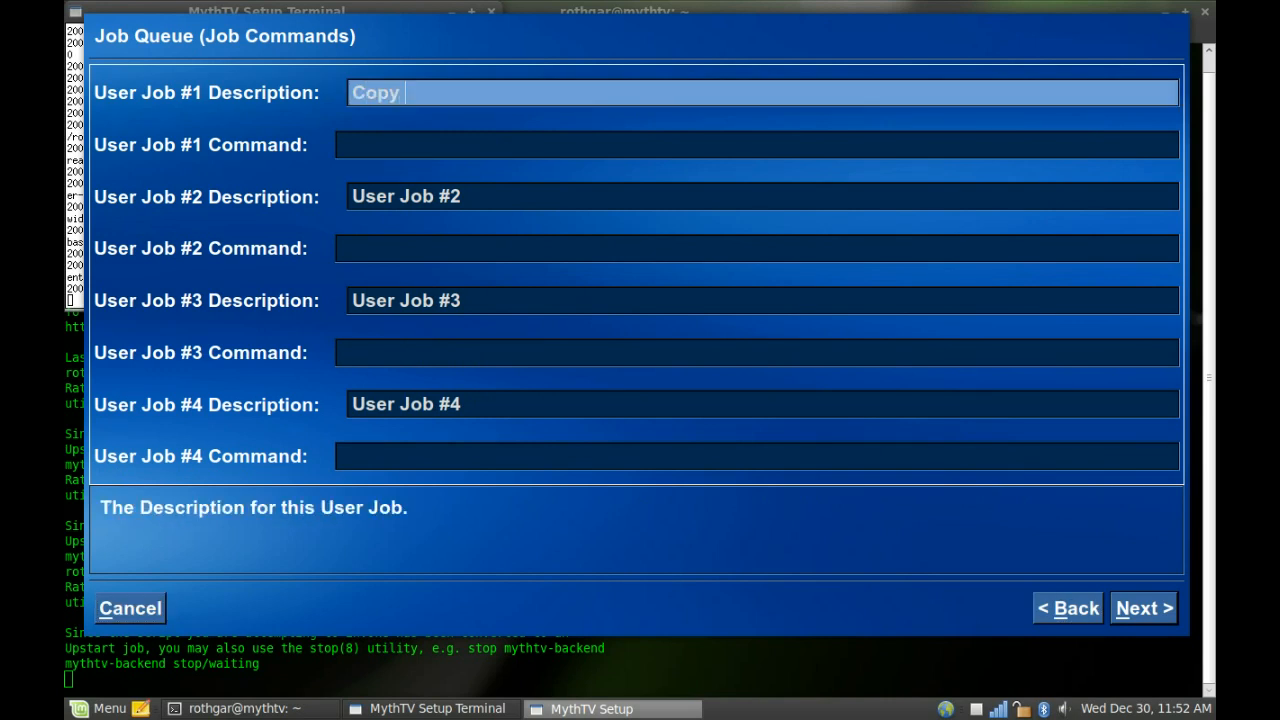
pyautogui.write('Record to Device')
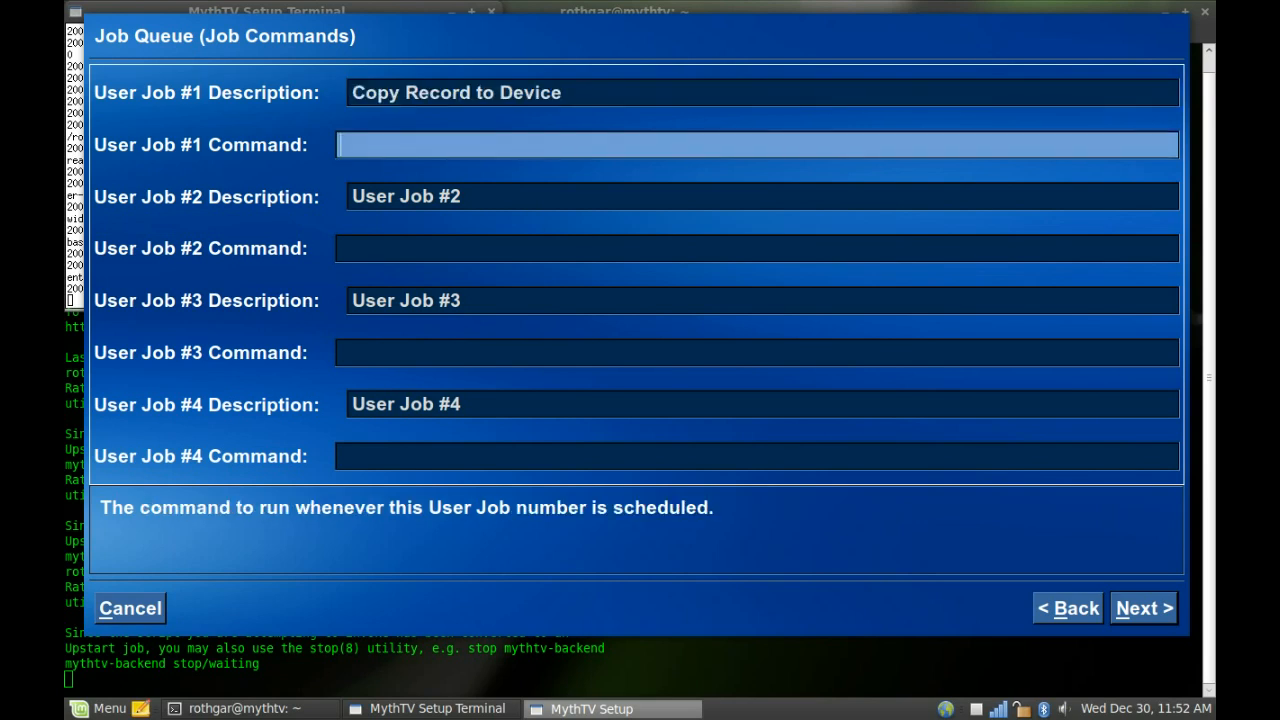
pyautogui.write('cp')
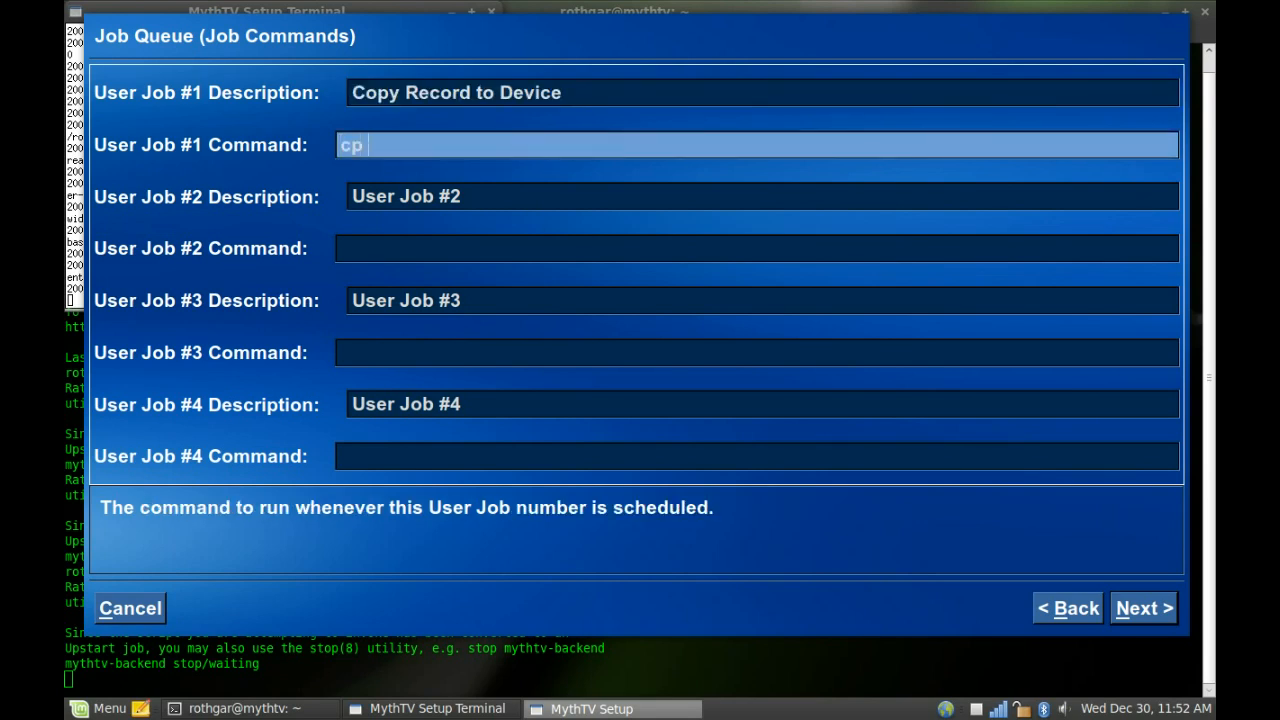
pyautogui.write('/es')
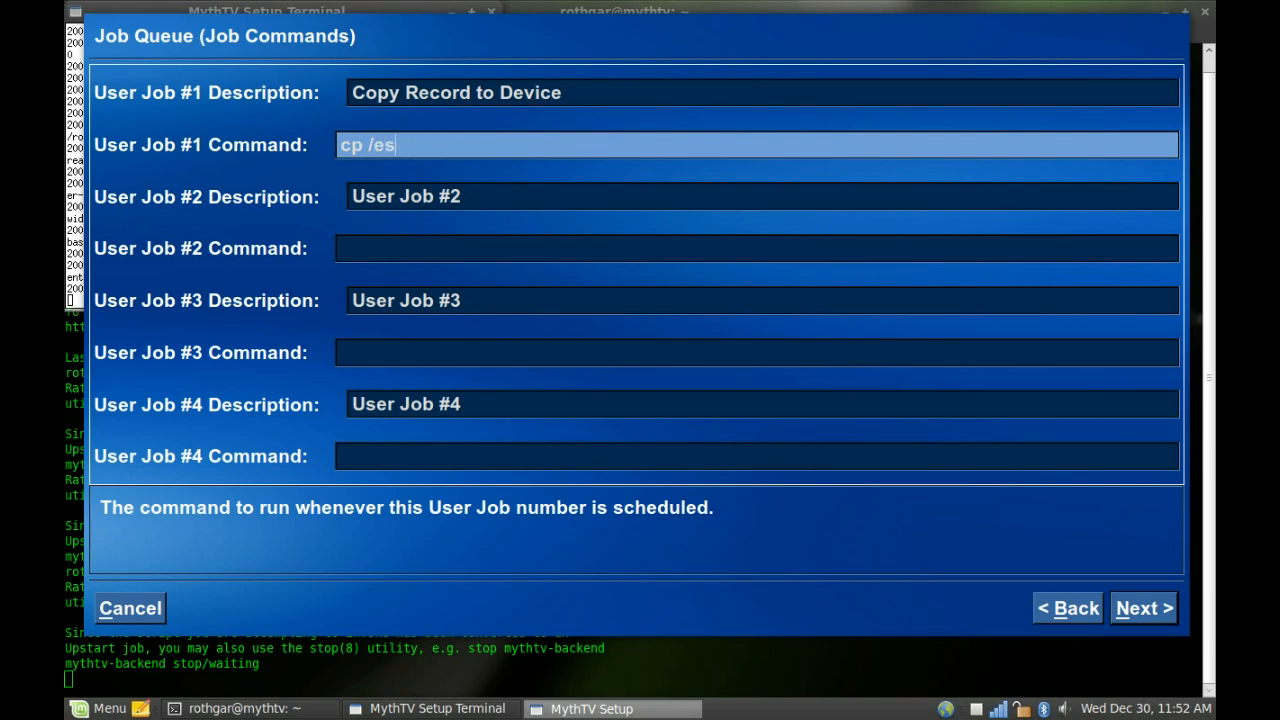
pyautogui.press('ctrl+a')
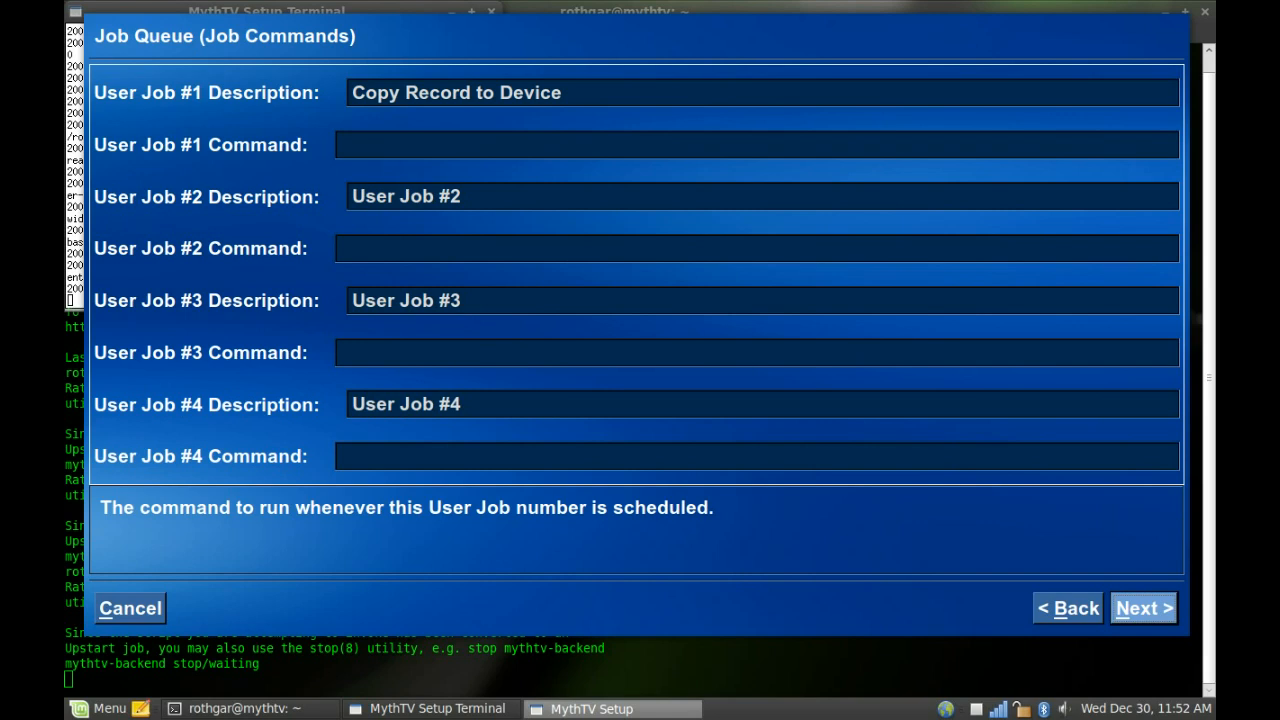
# - Move past Job Commands to UPnP Server Settings with Recordings as WMP content and 30-minute update time
pyautogui.click(1144, 608)
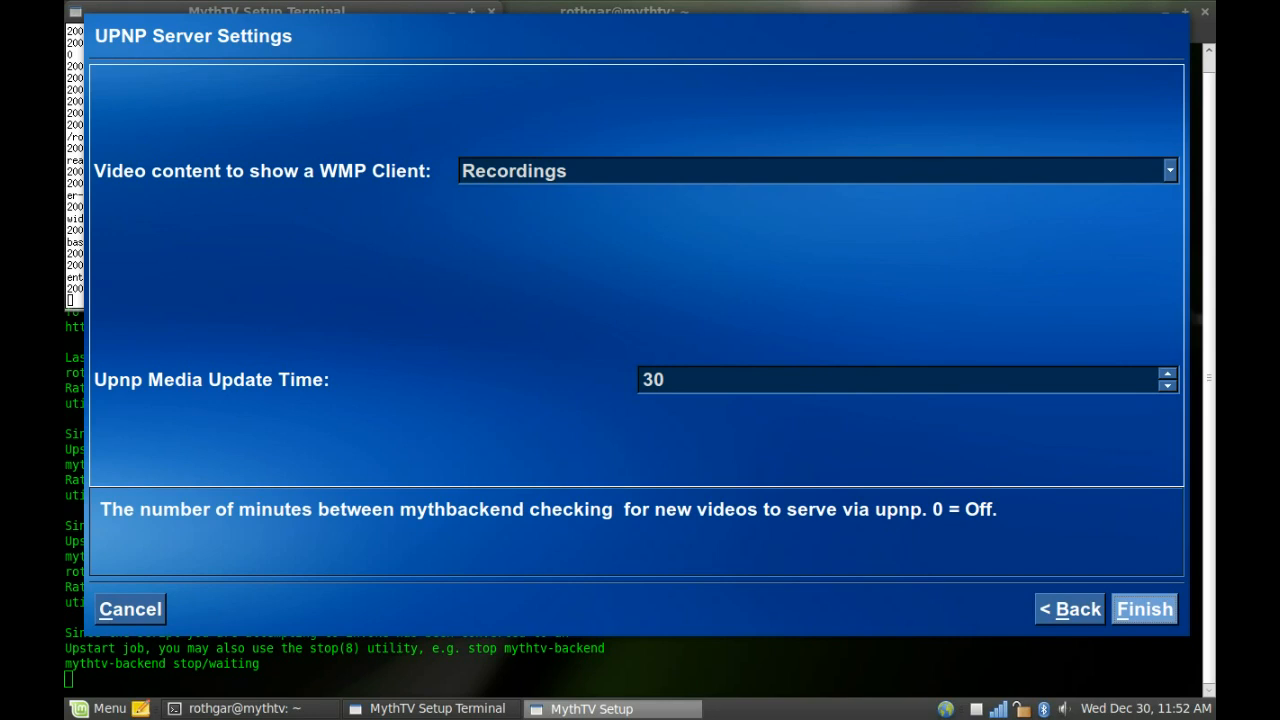
# - Finish the General settings and browse the Capture cards list of HDPVR, HDHomeRun, MPEG and DVB cards
pyautogui.click(1144, 608)
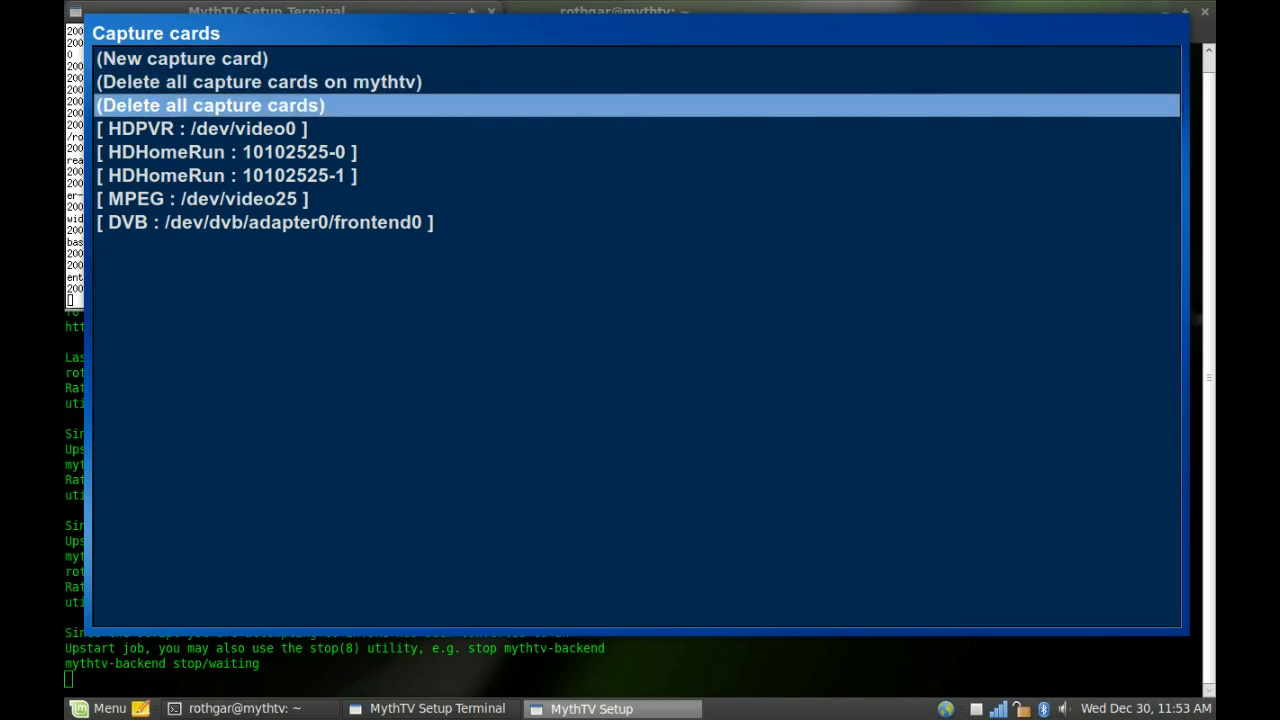
pyautogui.press('Down')
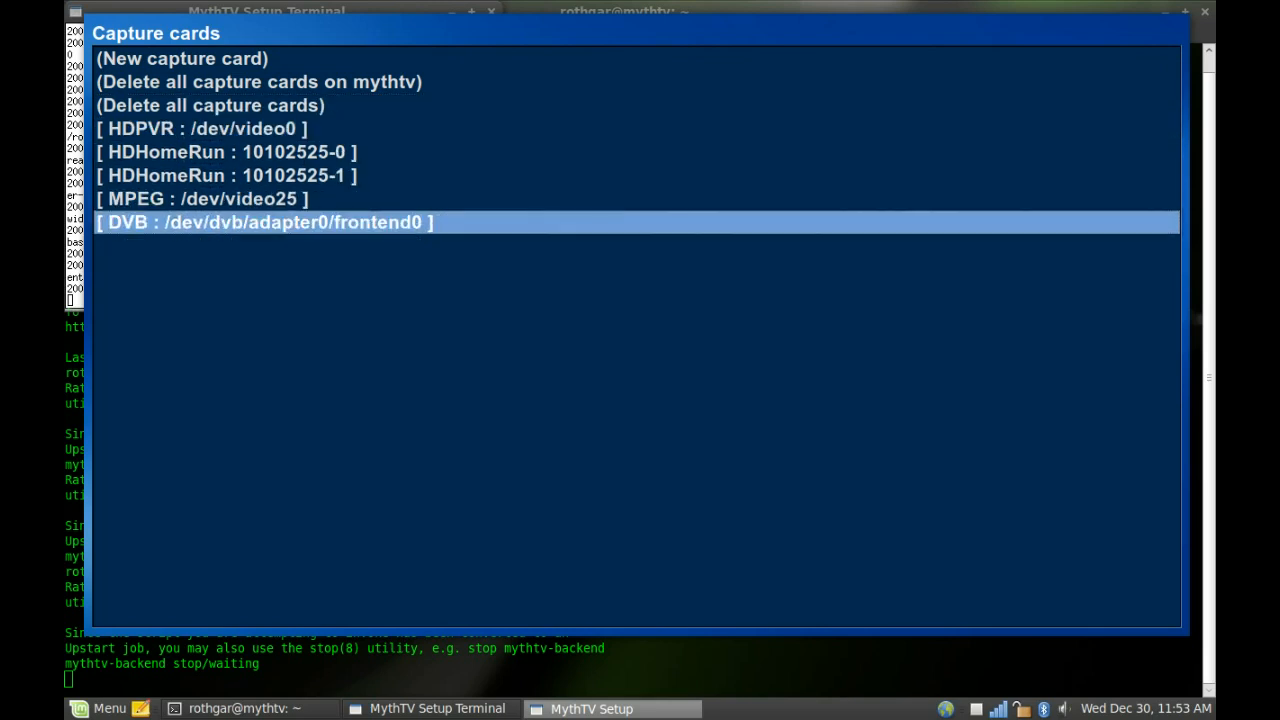
pyautogui.press('Up')
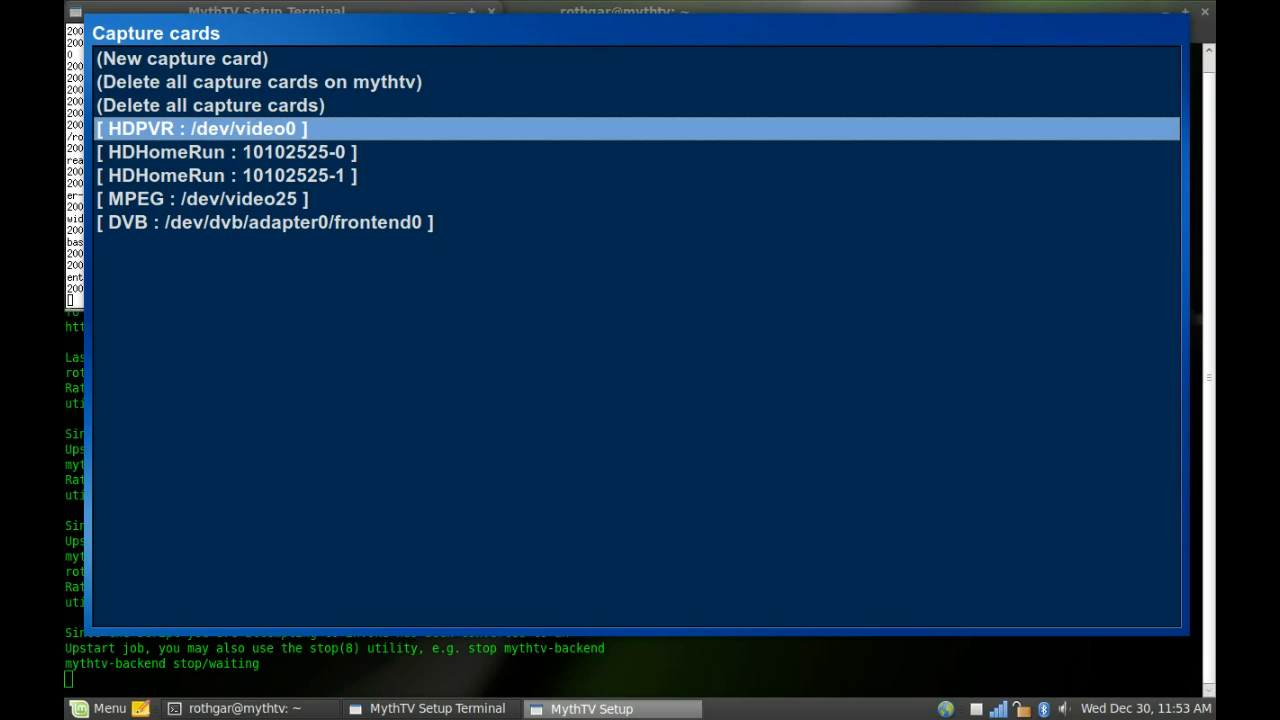
# - Save the HDPVR card with Component default input and RCA front audio input
pyautogui.click(200, 128)
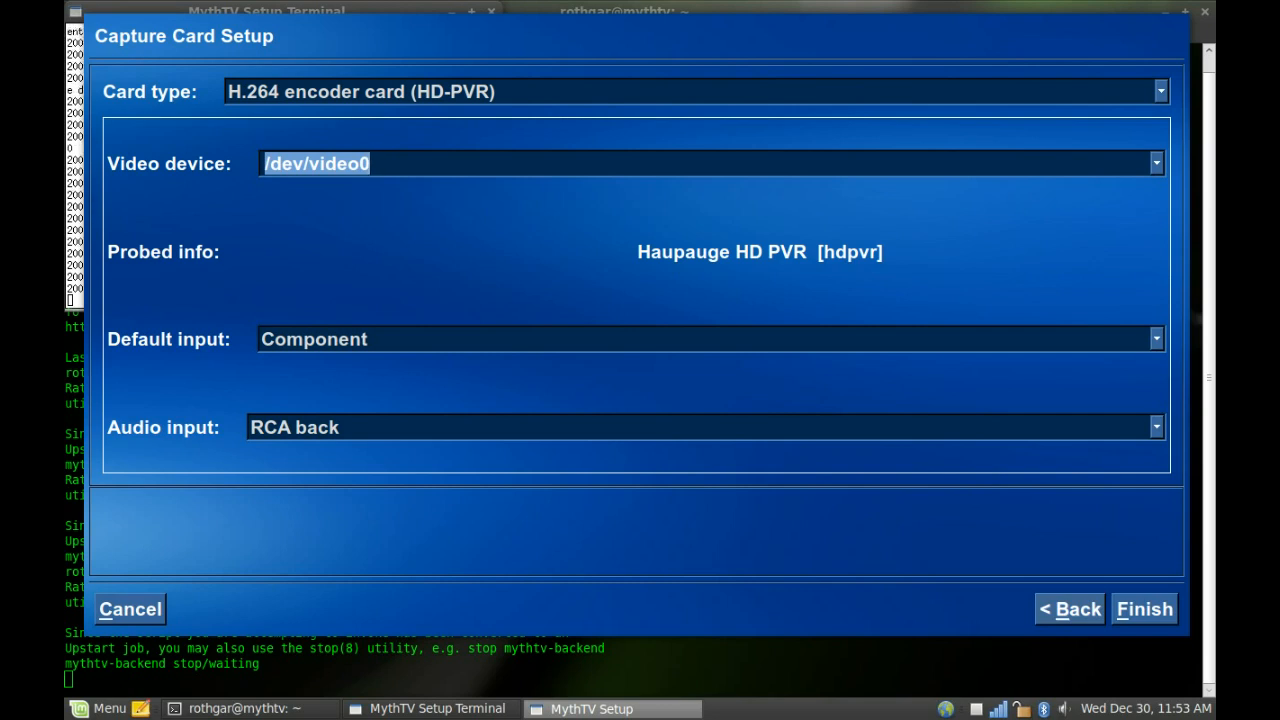
pyautogui.click(708, 340)
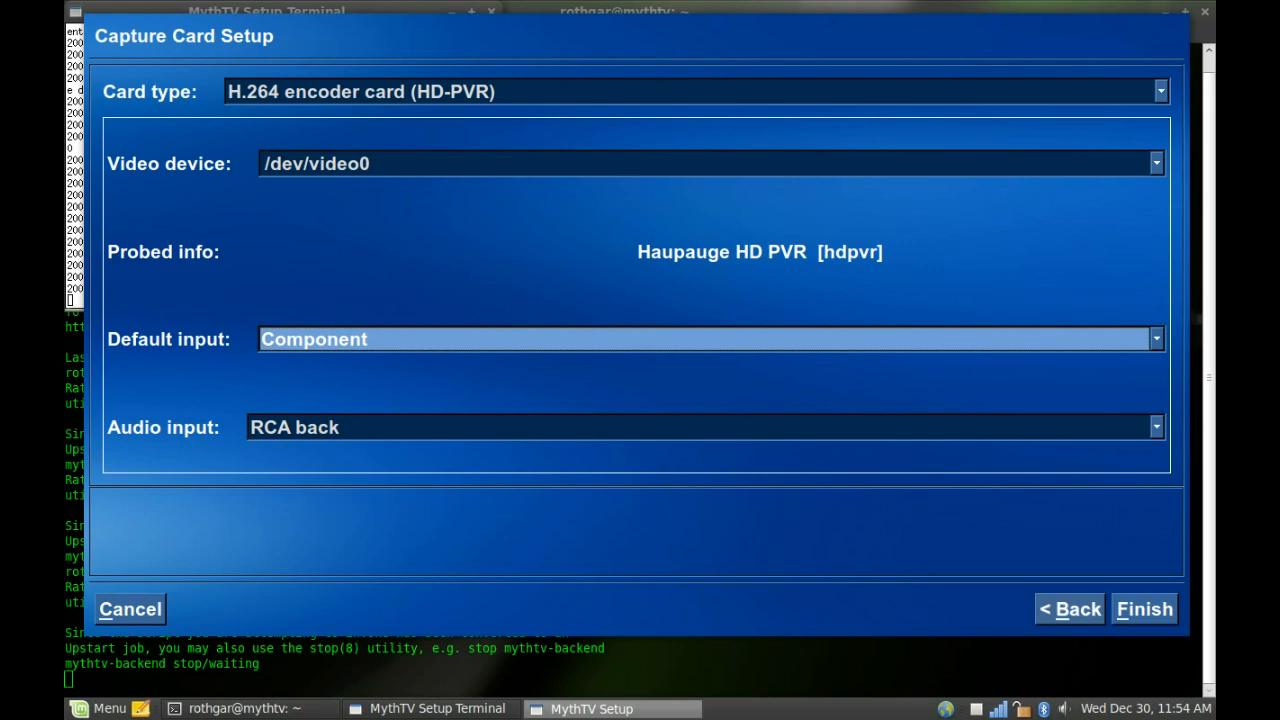
pyautogui.click(704, 428)
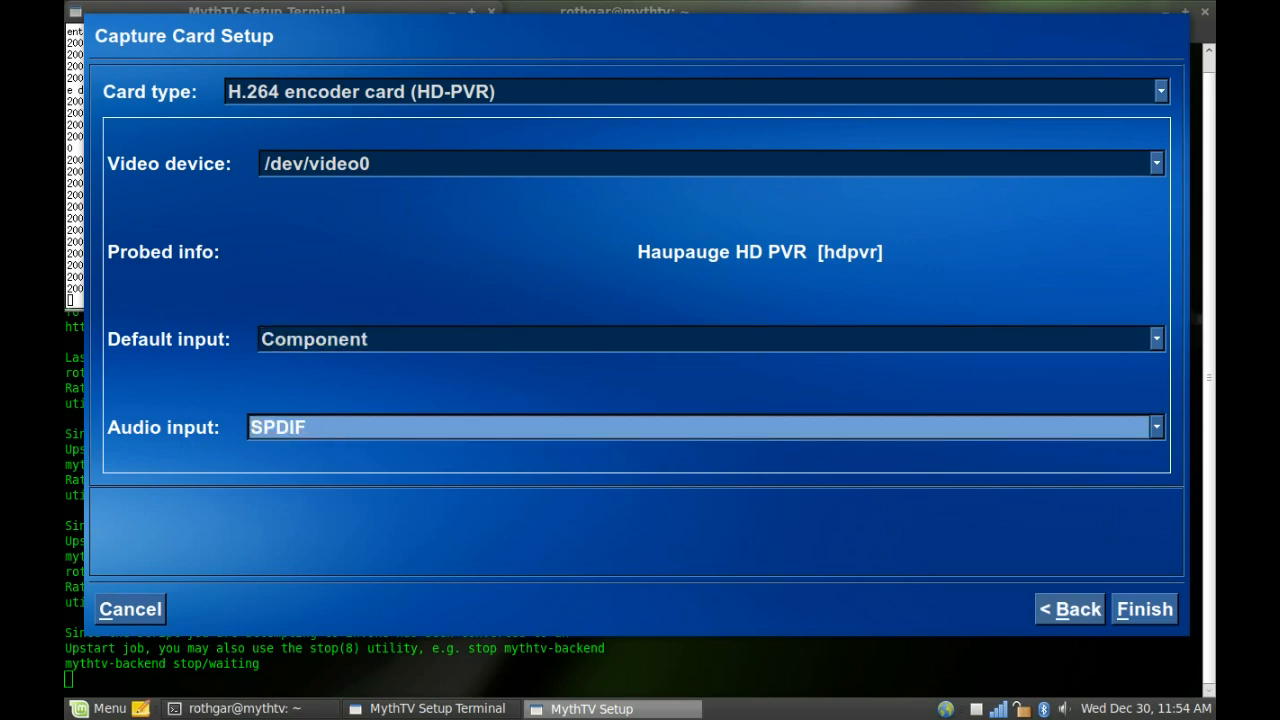
pyautogui.click(704, 338)
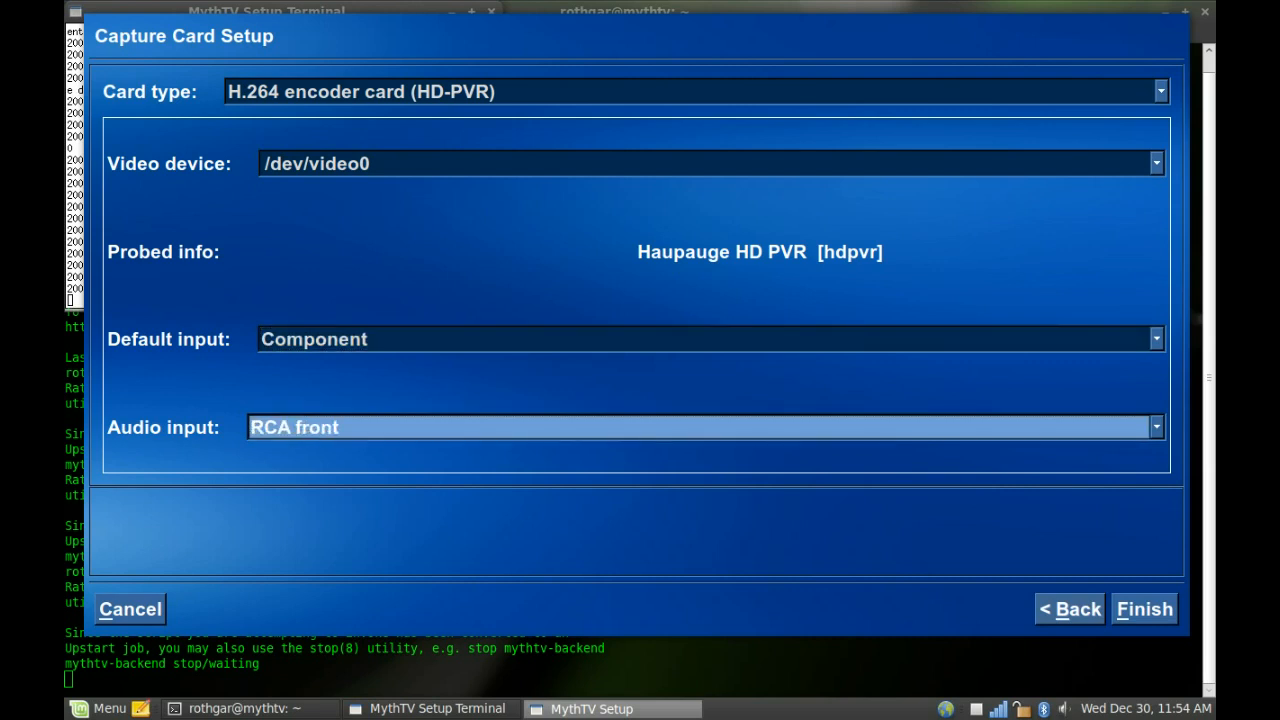
pyautogui.click(702, 428)
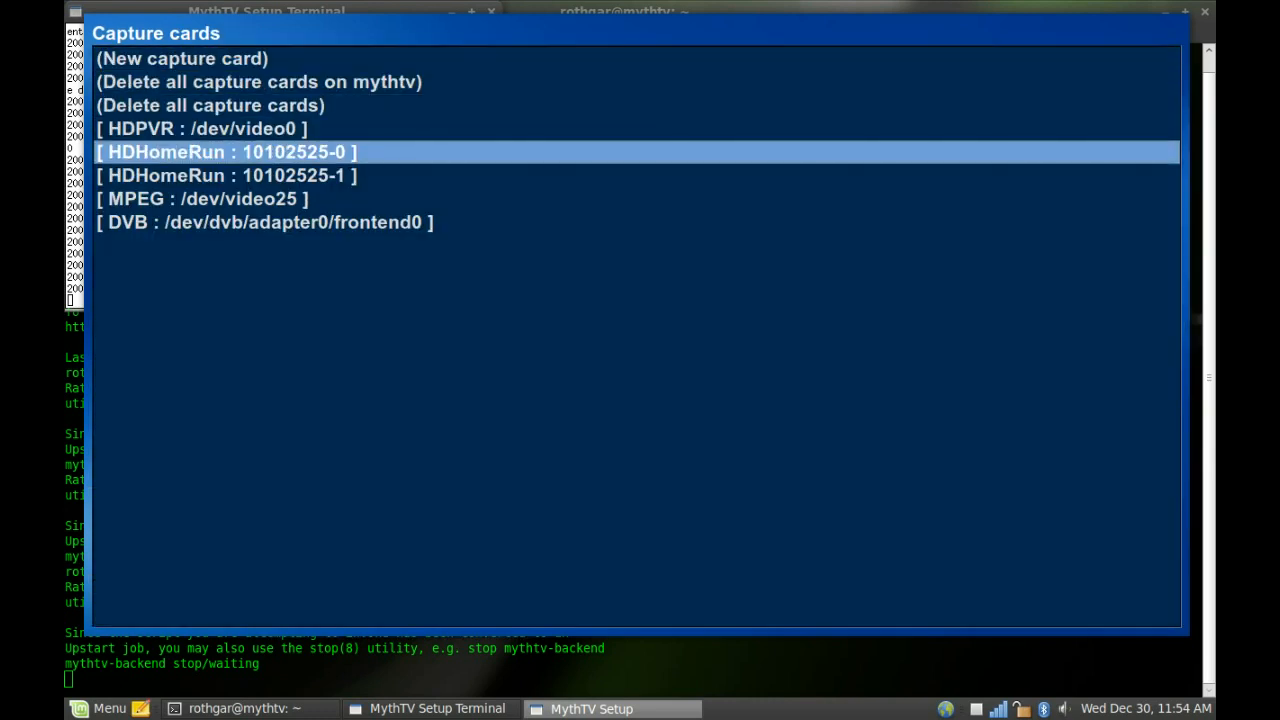
# - Keep device 10102525-0 for the first HDHomeRun tuner and review its recording options
pyautogui.click(224, 152)
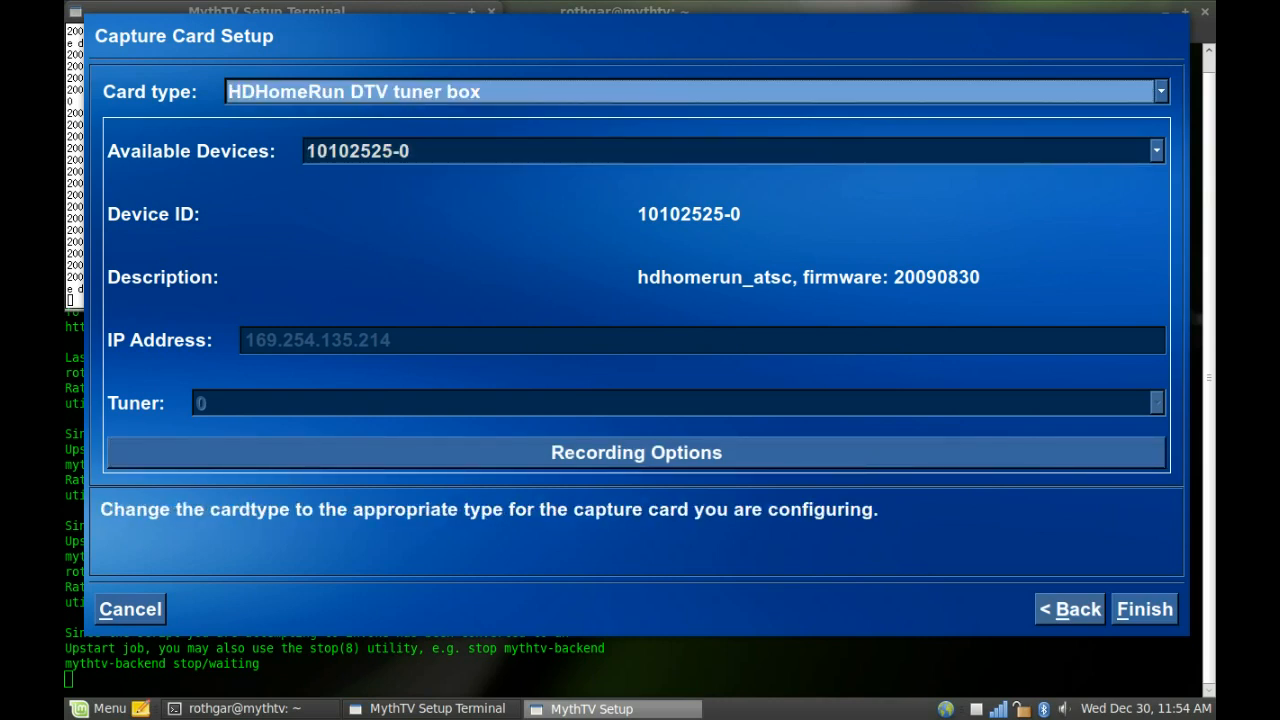
pyautogui.click(730, 150)
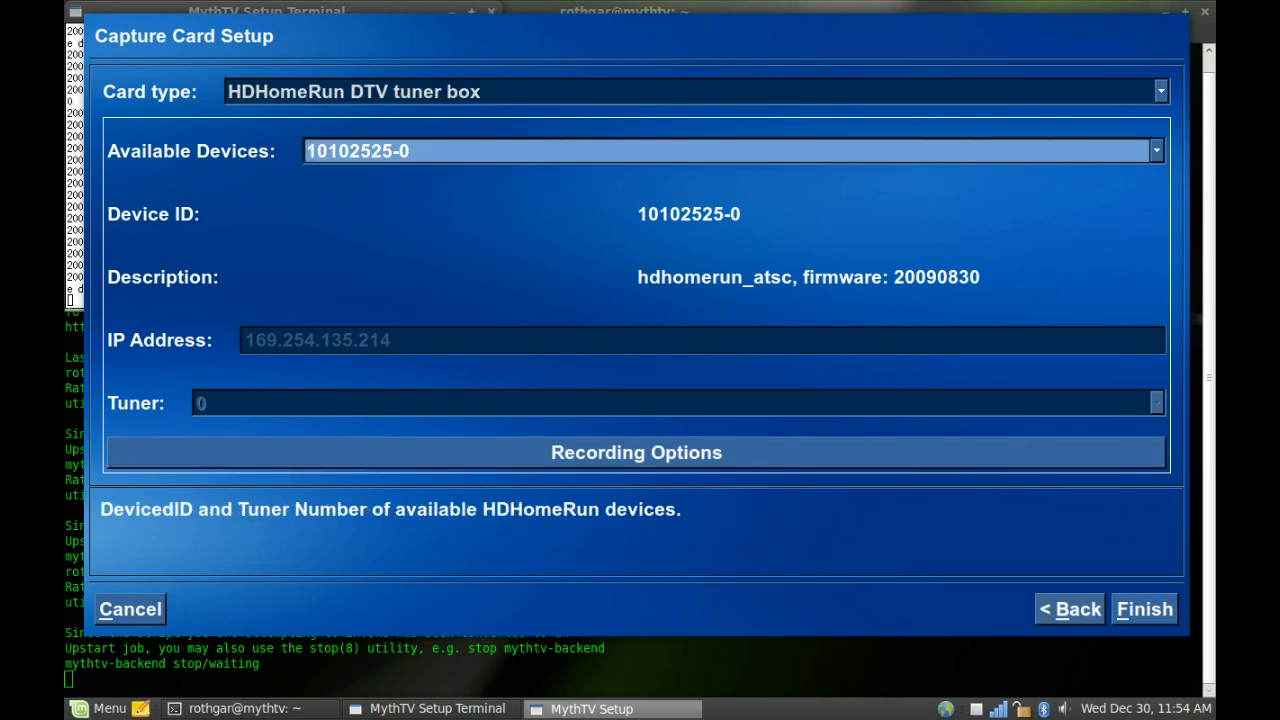
pyautogui.click(1156, 152)
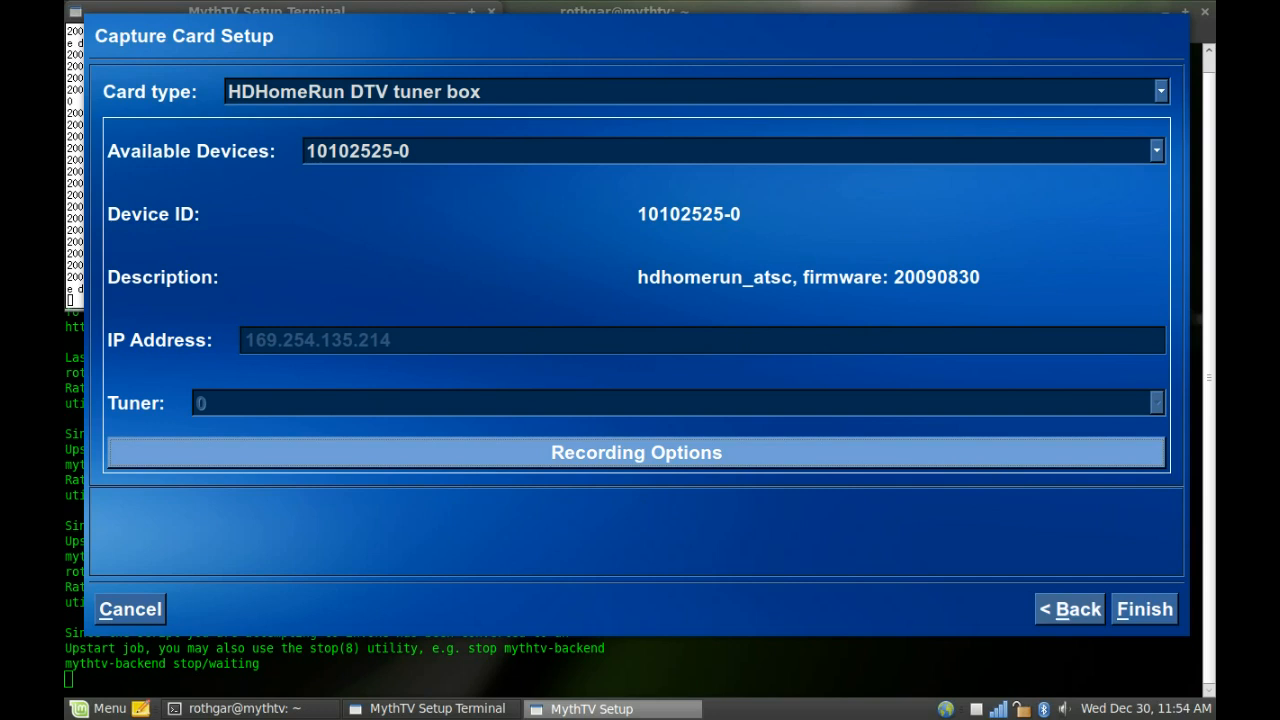
pyautogui.click(636, 452)
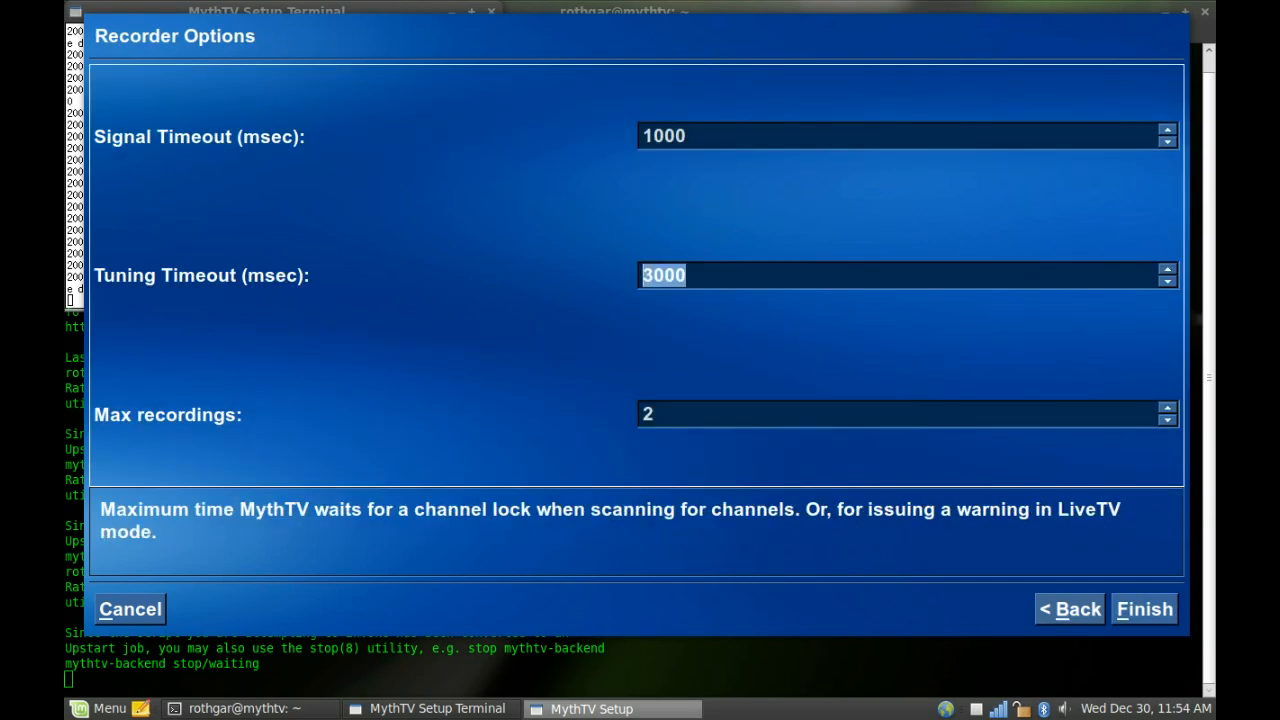
pyautogui.click(904, 414)
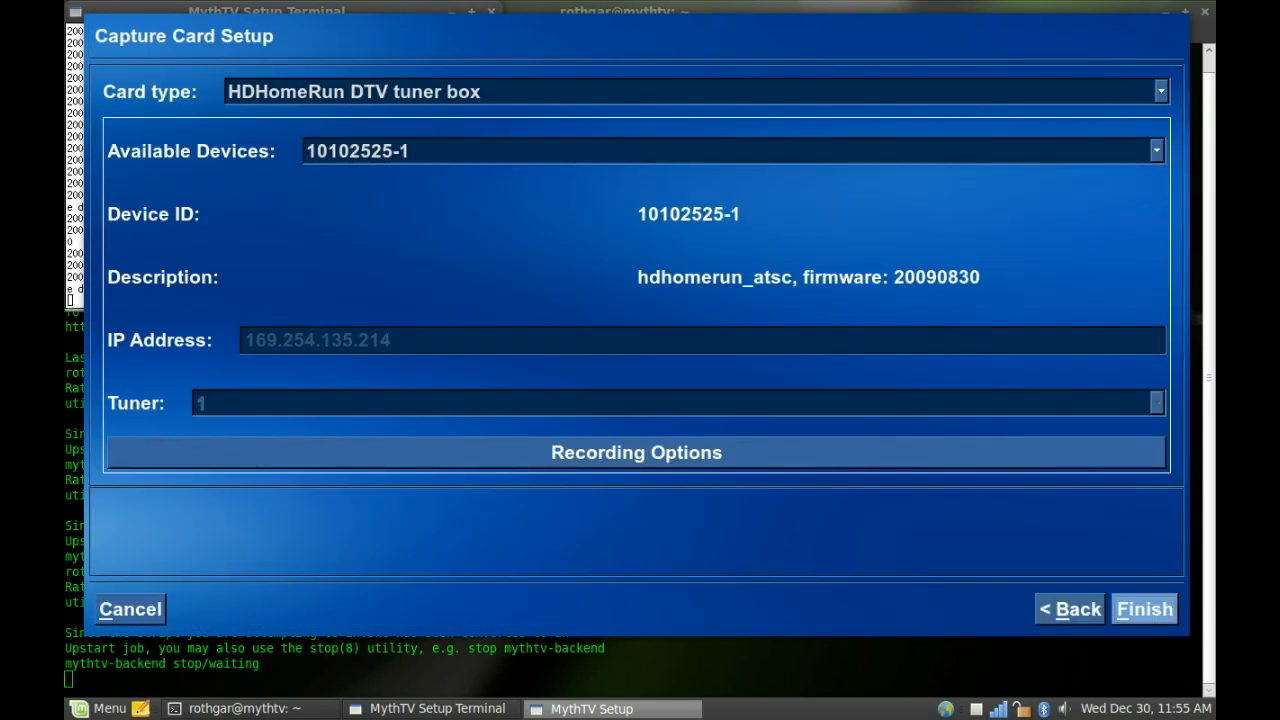
# - Review recorder options for HDHomeRun 10102525-1 (max recordings 1), finish, and move through the card list
pyautogui.click(636, 452)
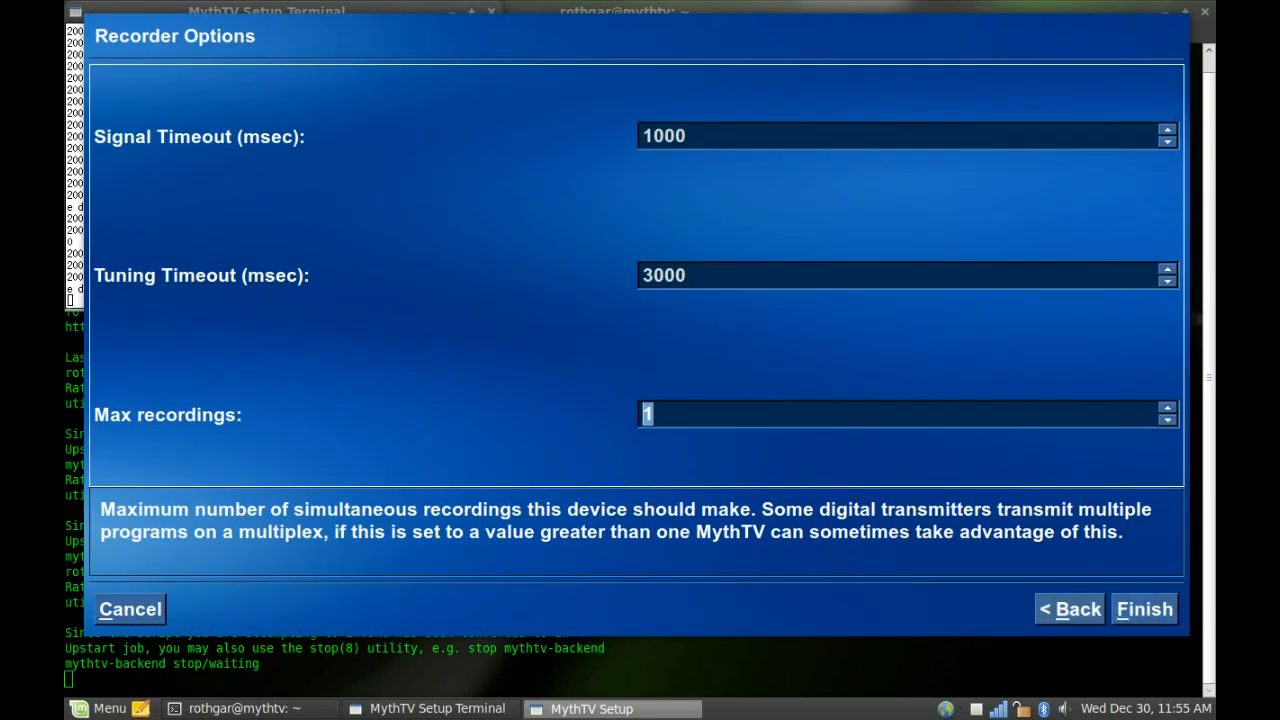
pyautogui.click(1068, 608)
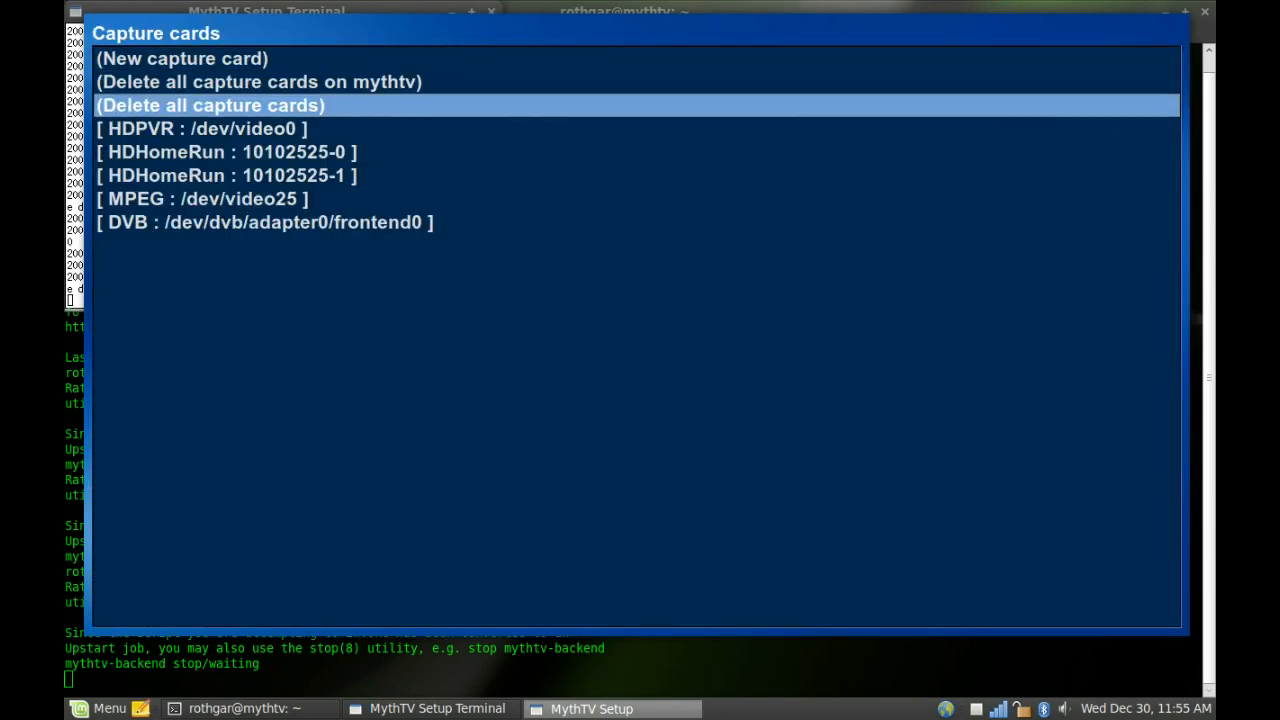
pyautogui.press('Down')
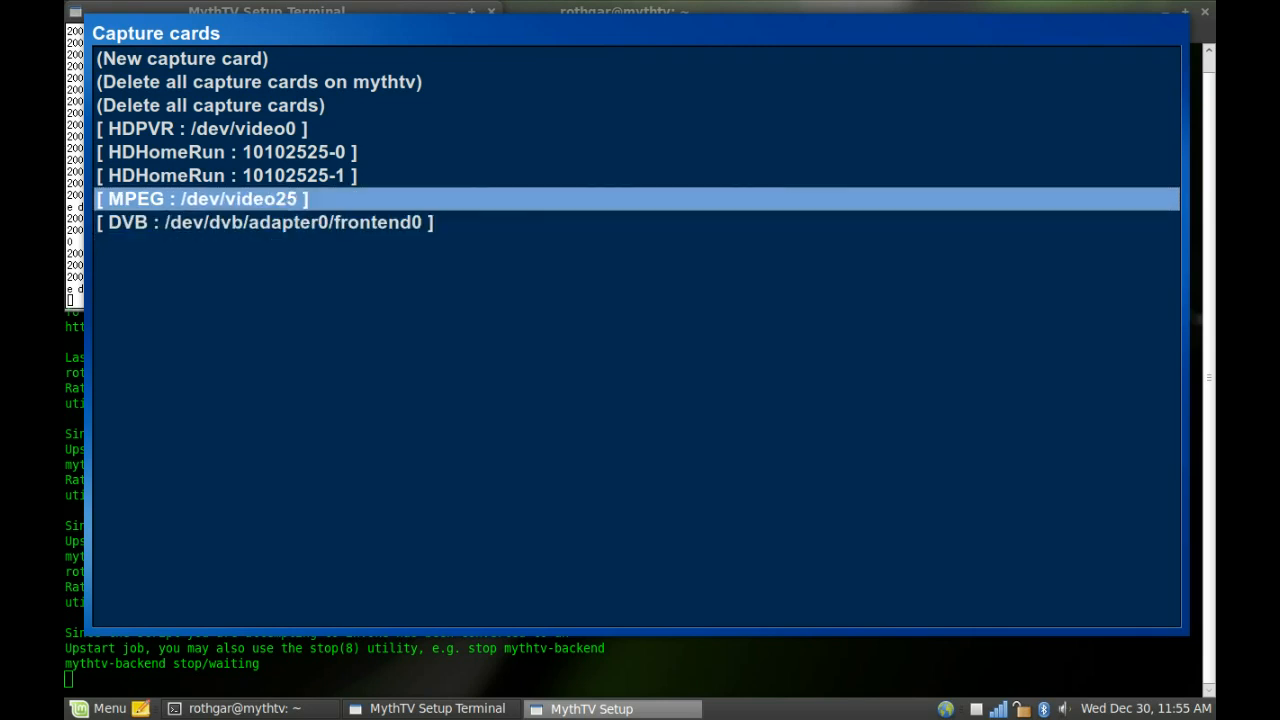
pyautogui.press('Down')
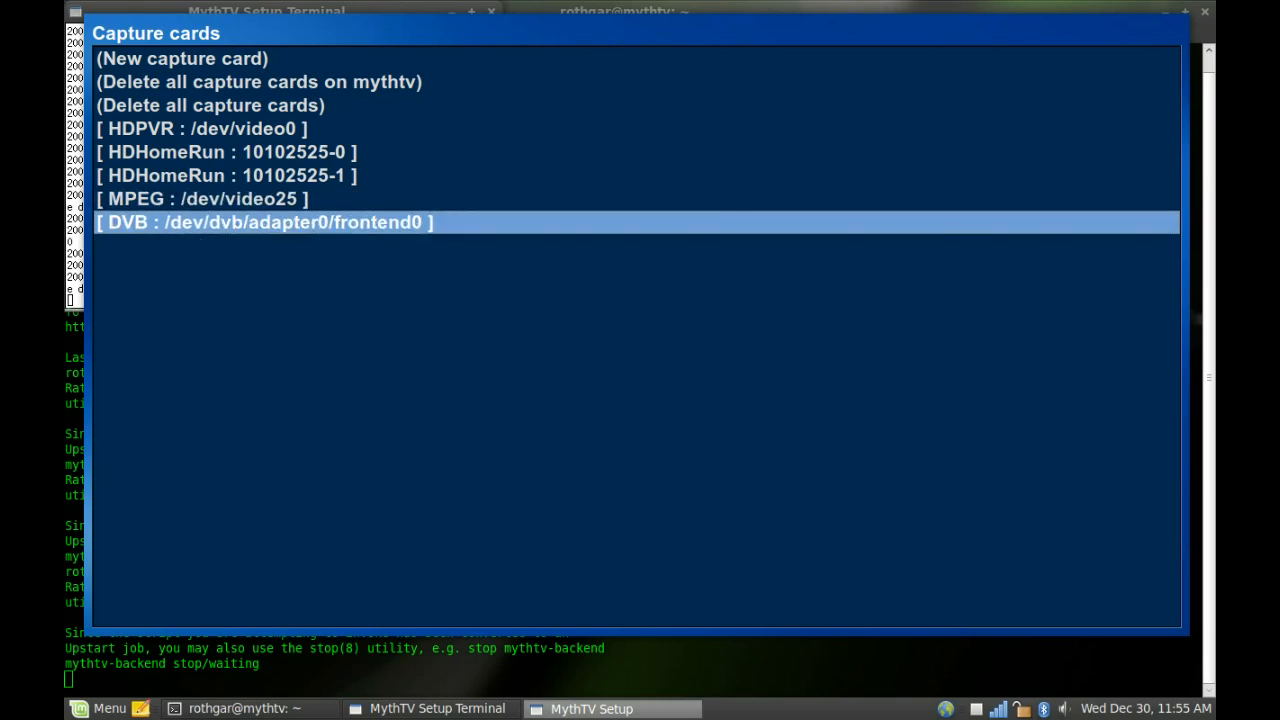
pyautogui.press('Up')
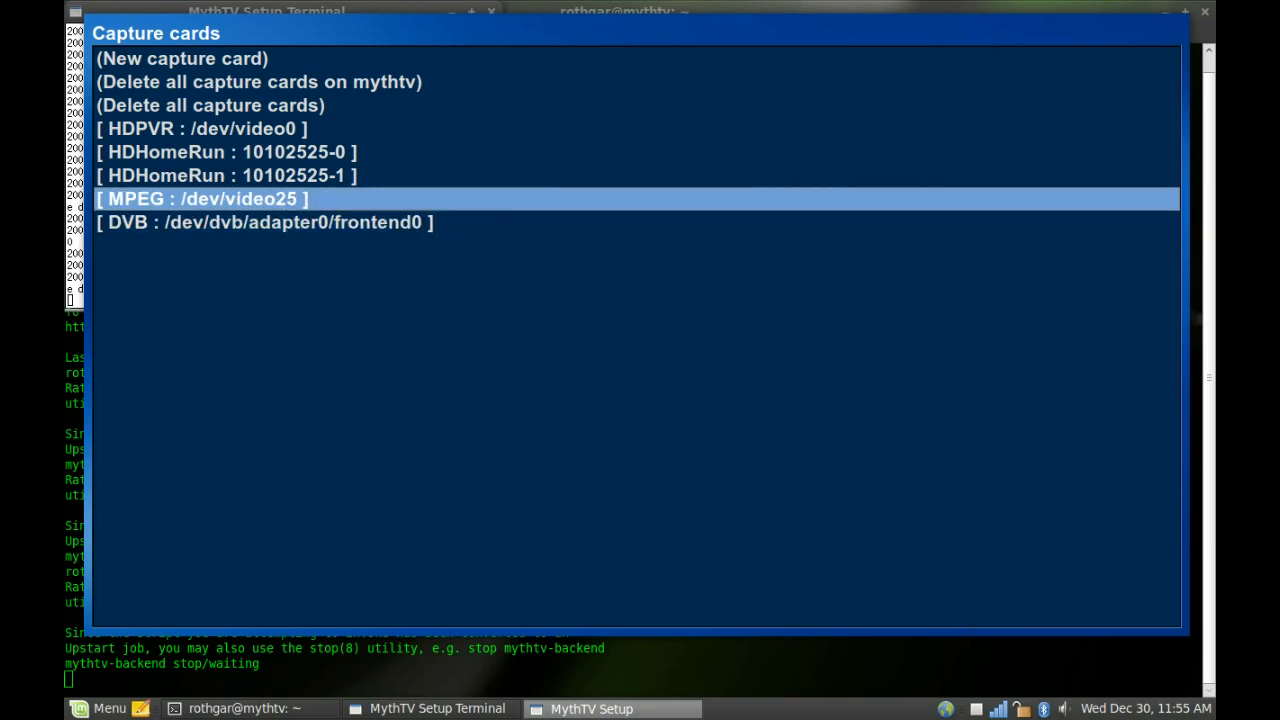
# - Review the IVTV MPEG-2 card on /dev/video25 (Hauppauge HVR-1600, Tuner 1) and finish
pyautogui.click(200, 198)
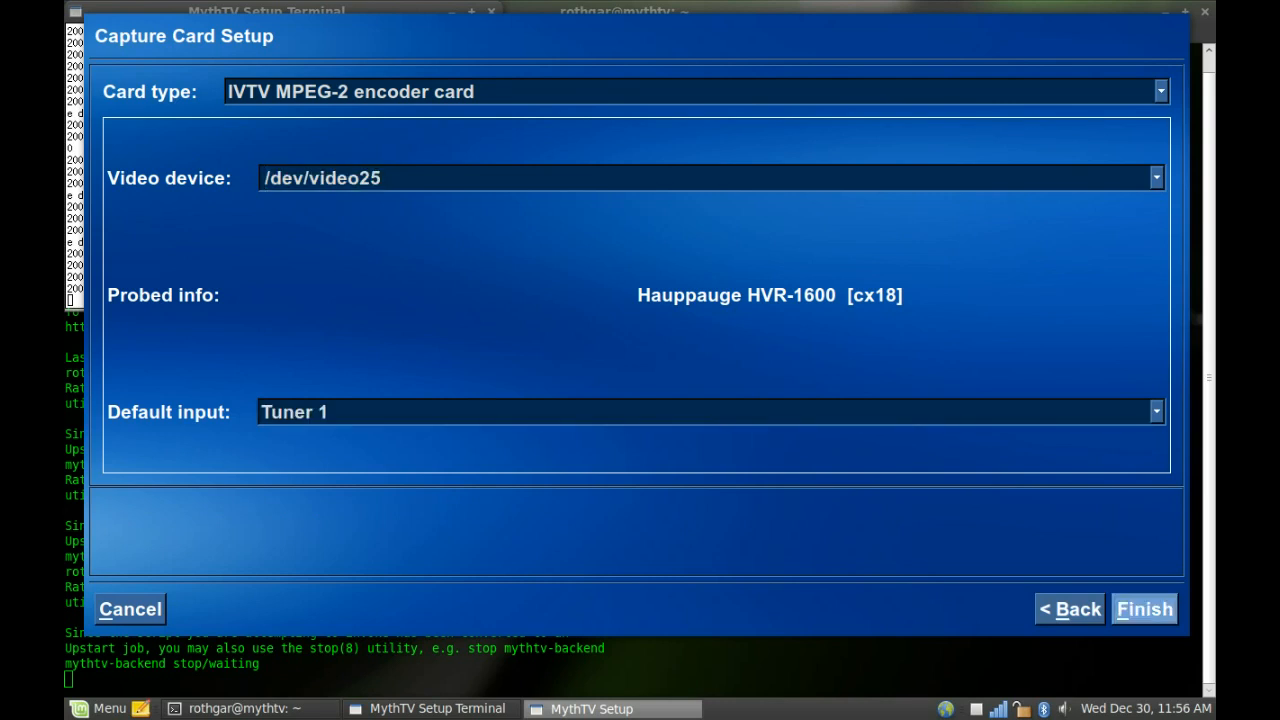
pyautogui.click(1144, 608)
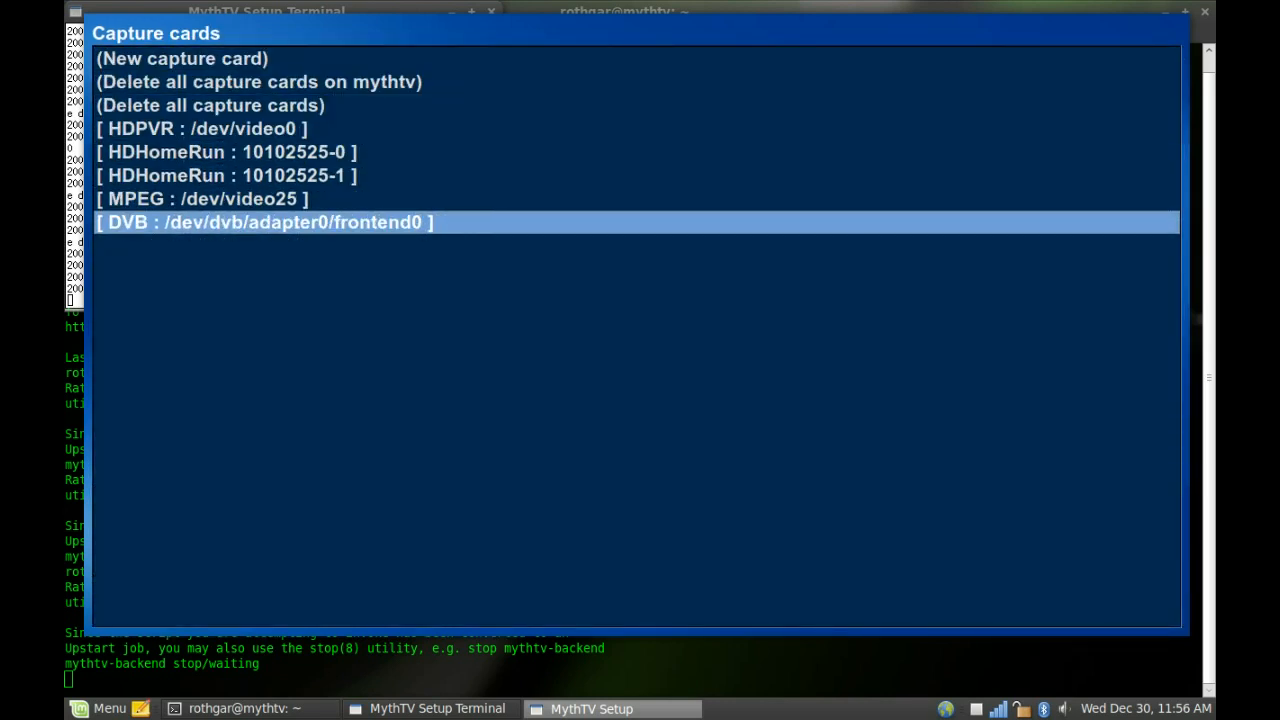
# - Review the DVB card's tuning timeout and reach its Recorder Options with max recordings 1
pyautogui.click(264, 222)
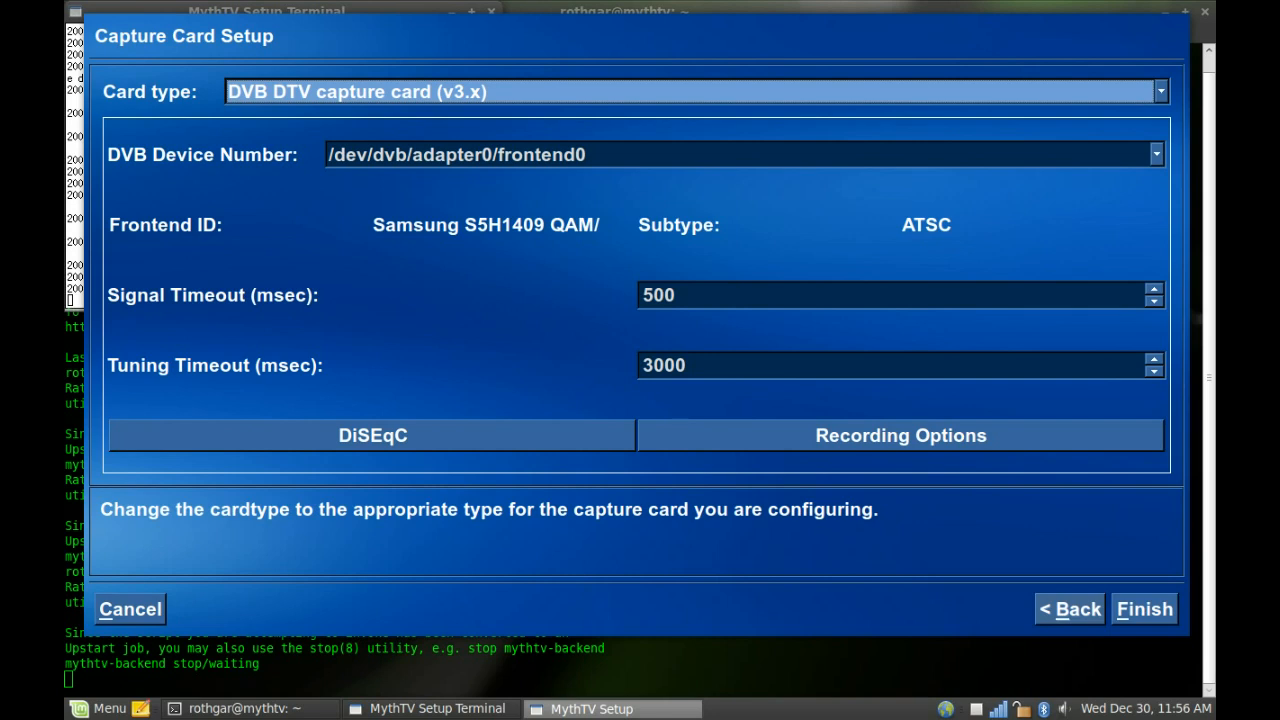
pyautogui.click(880, 364)
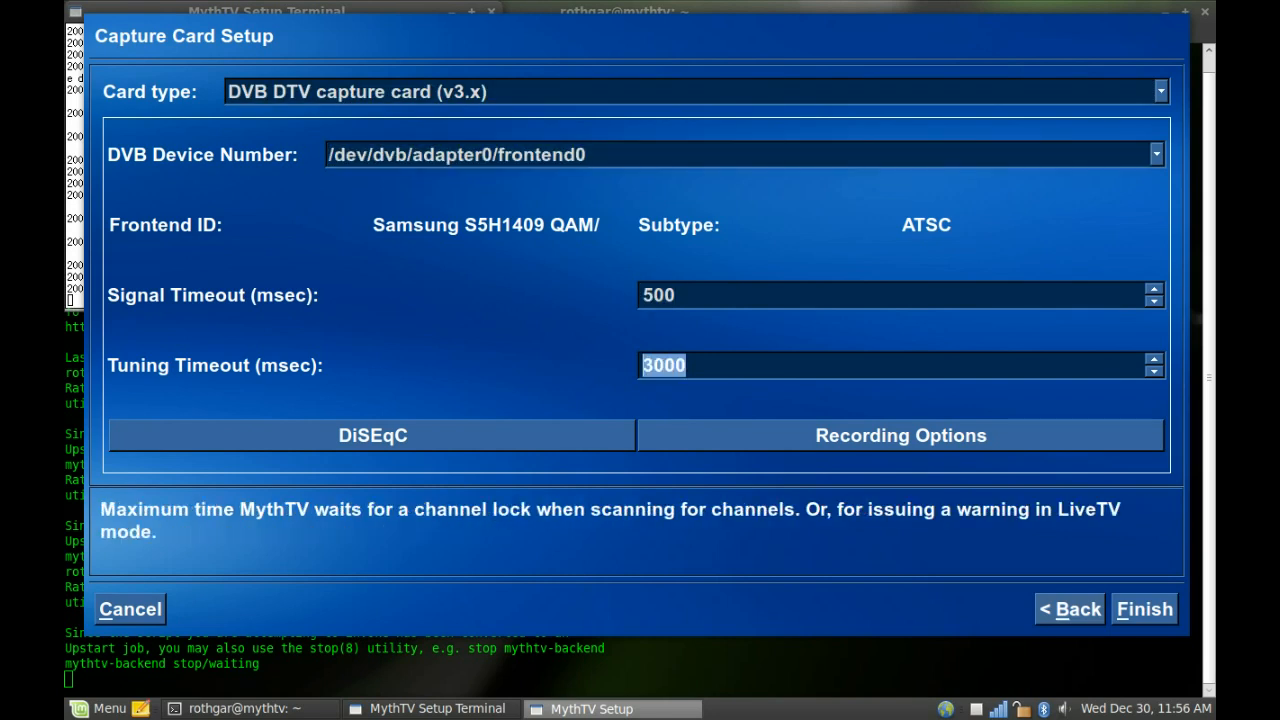
pyautogui.click(372, 436)
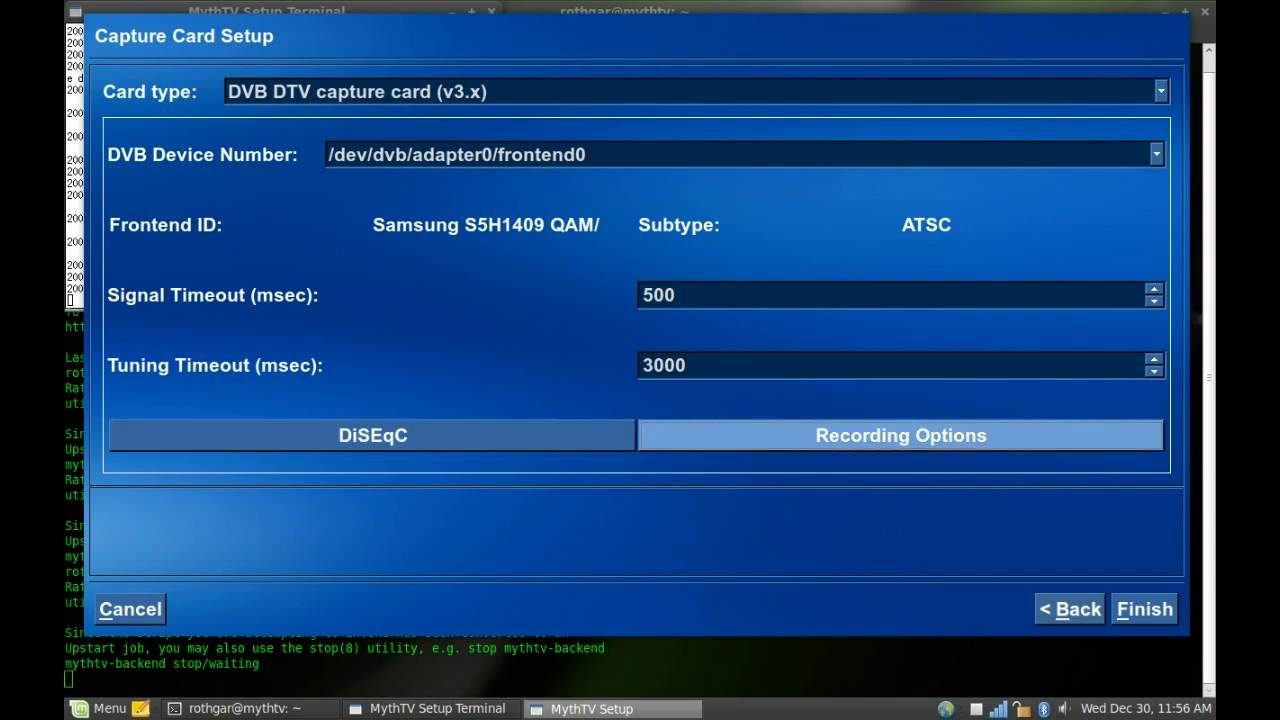
pyautogui.click(900, 436)
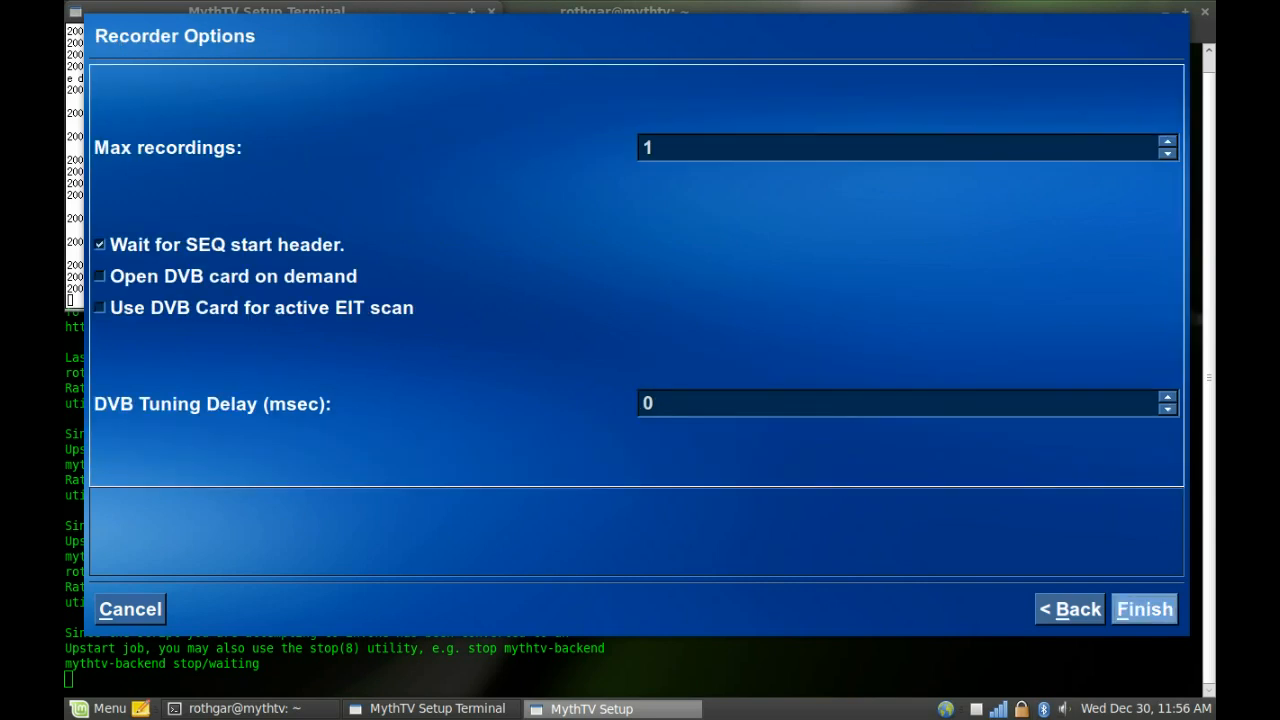
pyautogui.click(900, 148)
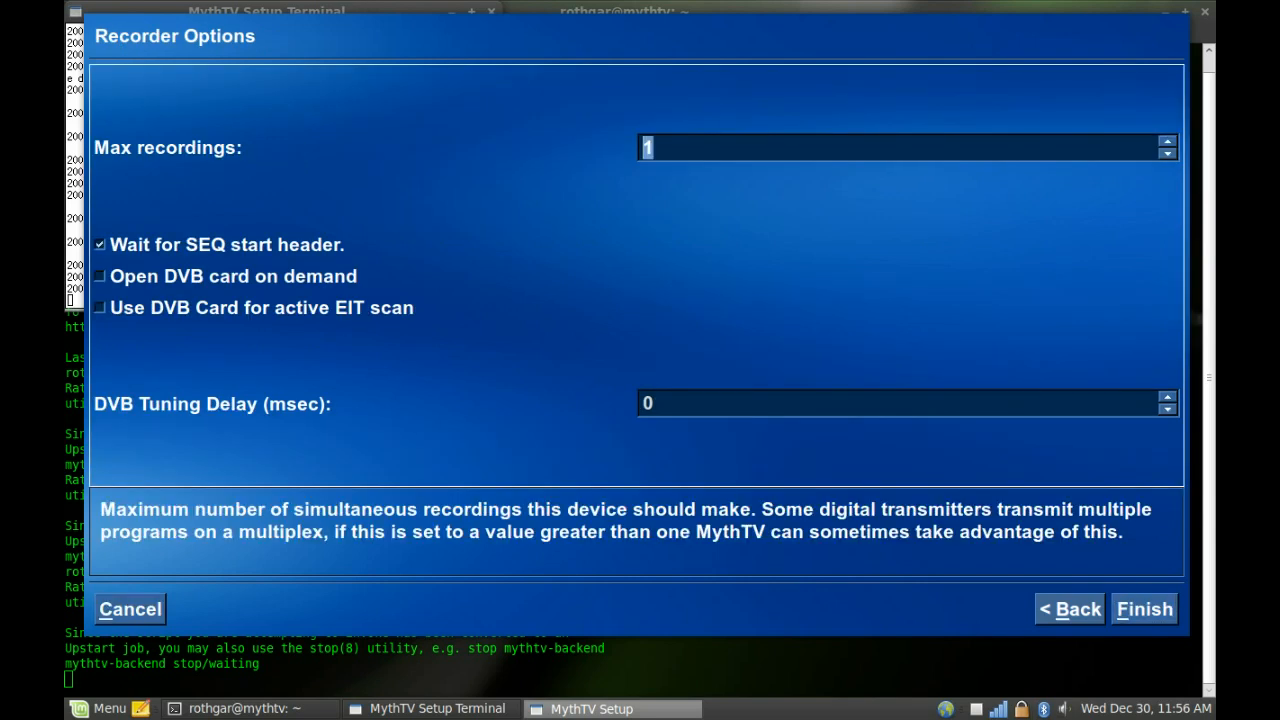